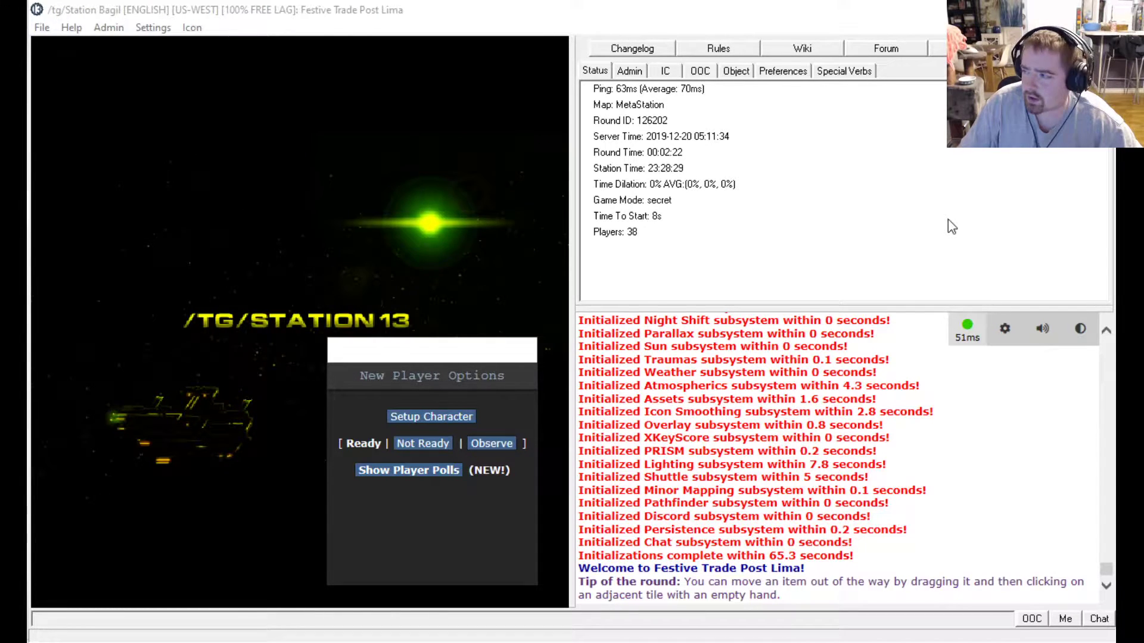
mouse_move(482, 248)
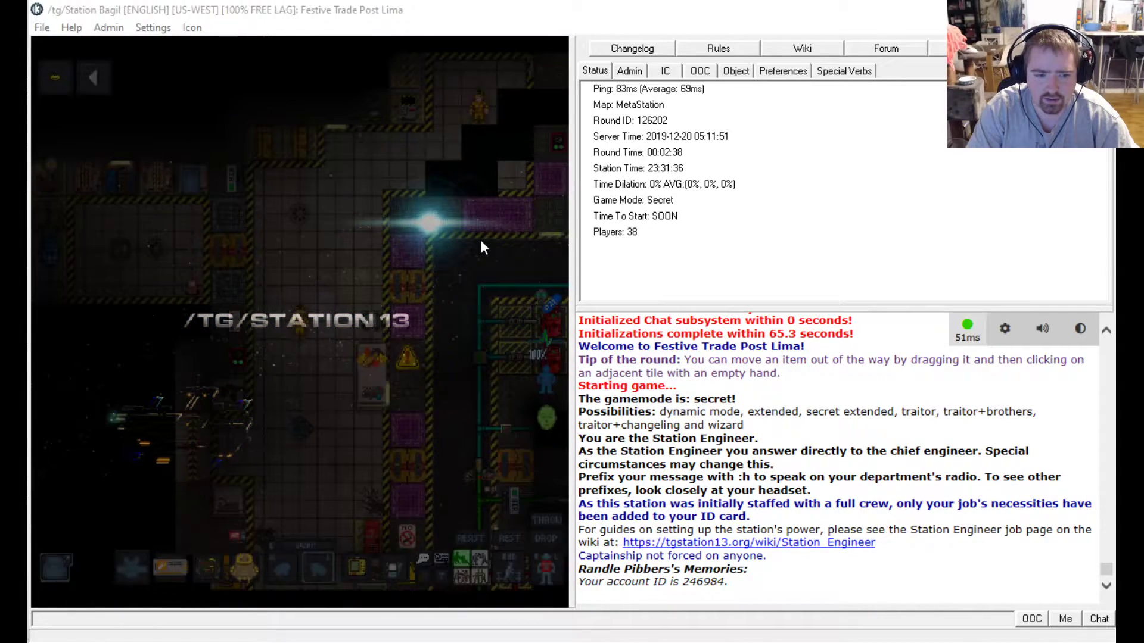
Pick up the toolbelt and other engineering gear from the engineering table.
click(629, 71)
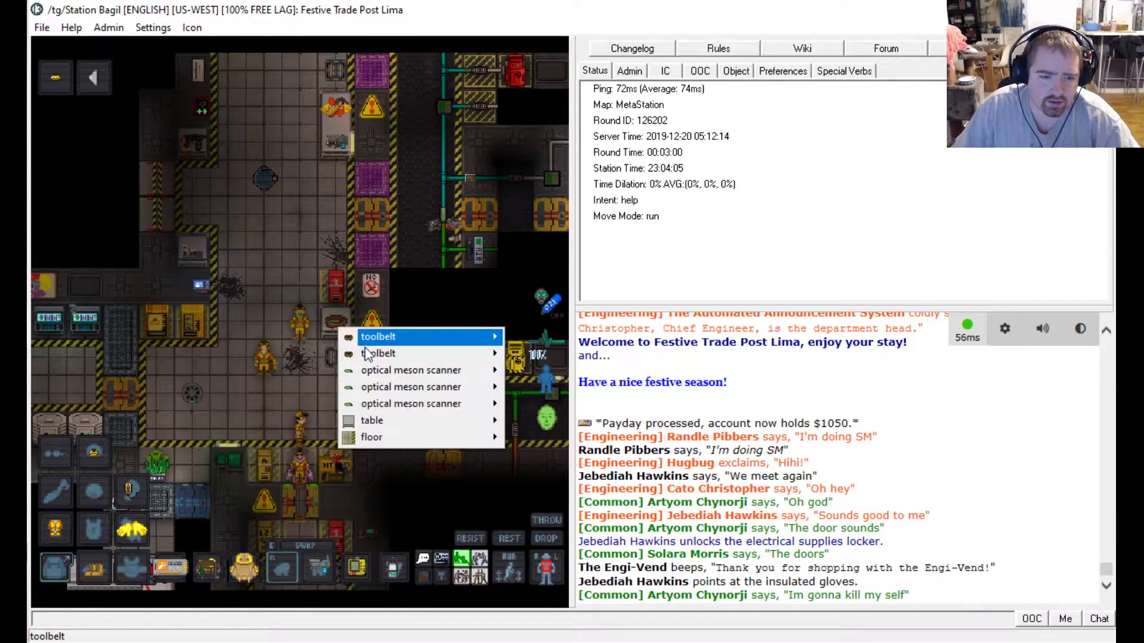
click(377, 336)
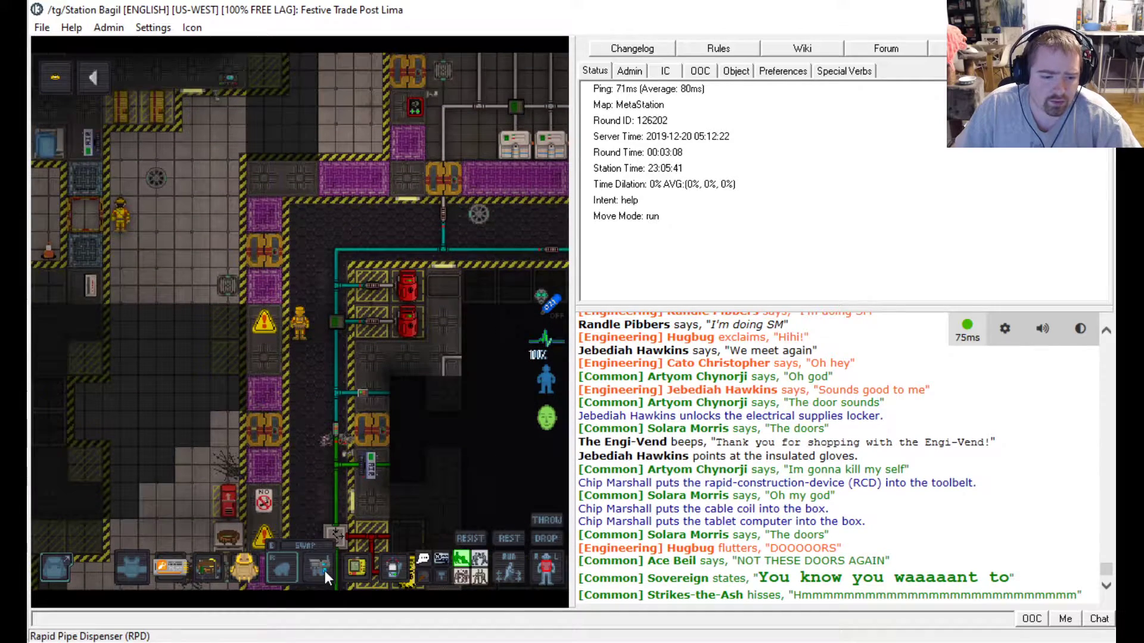
Adjust the pipe dispenser settings, stow the wrench in the toolbelt, and pick a pipe colour.
click(324, 577)
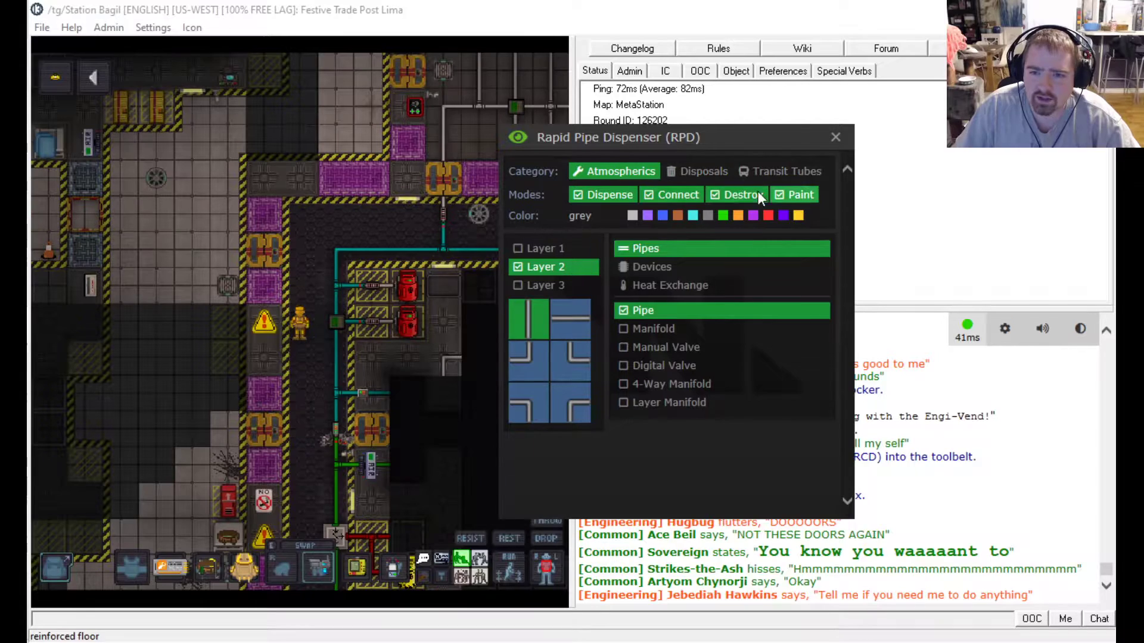
click(836, 137)
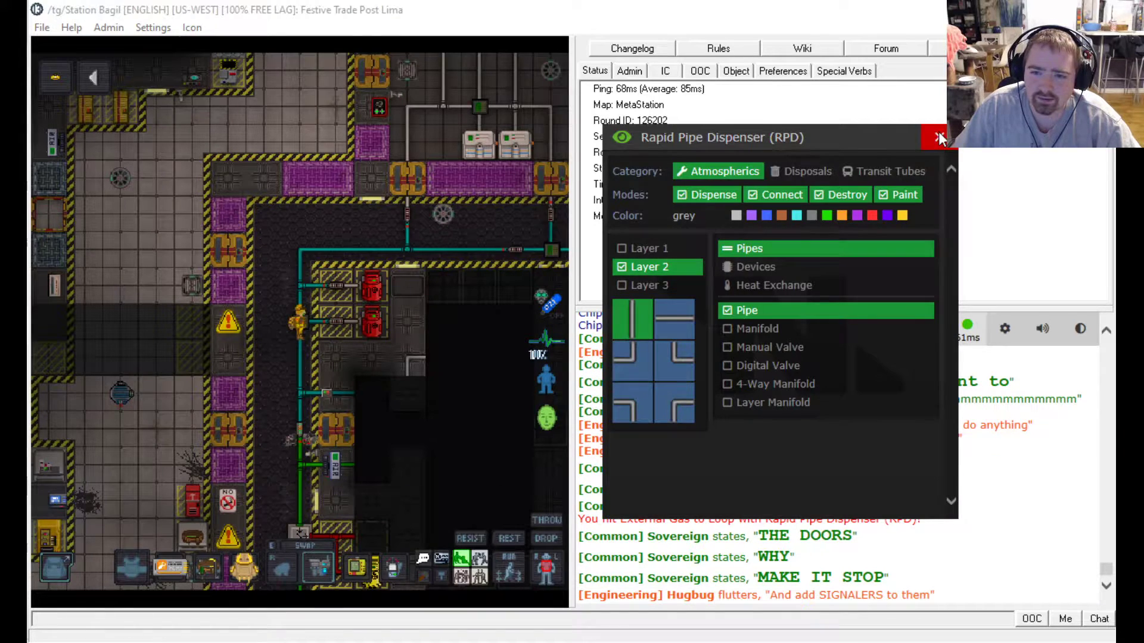
click(936, 137)
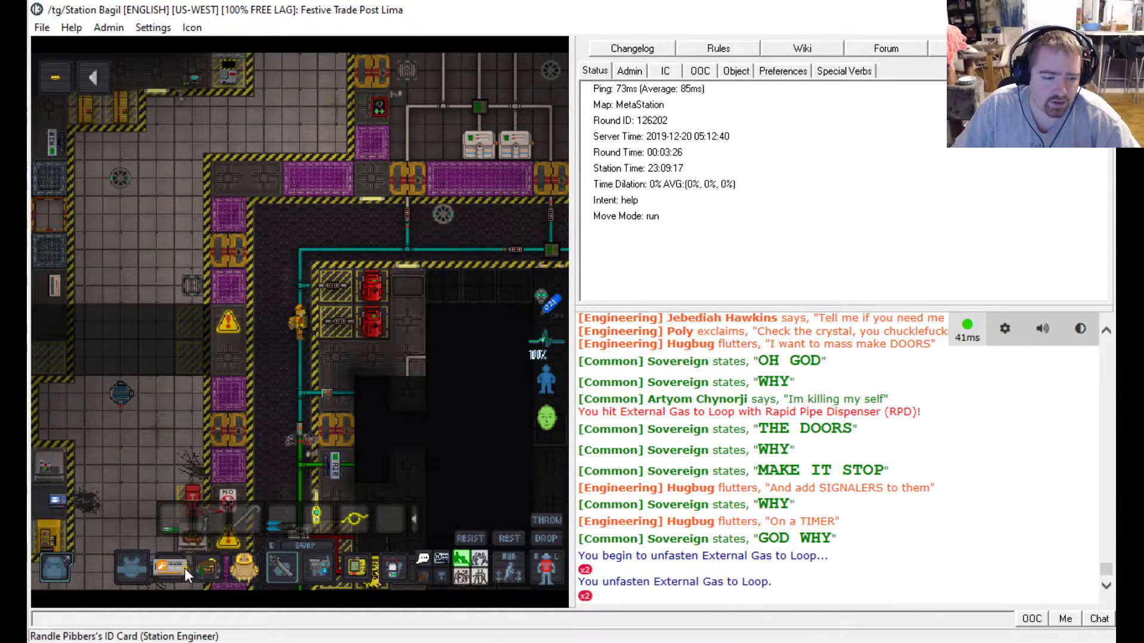
click(317, 576)
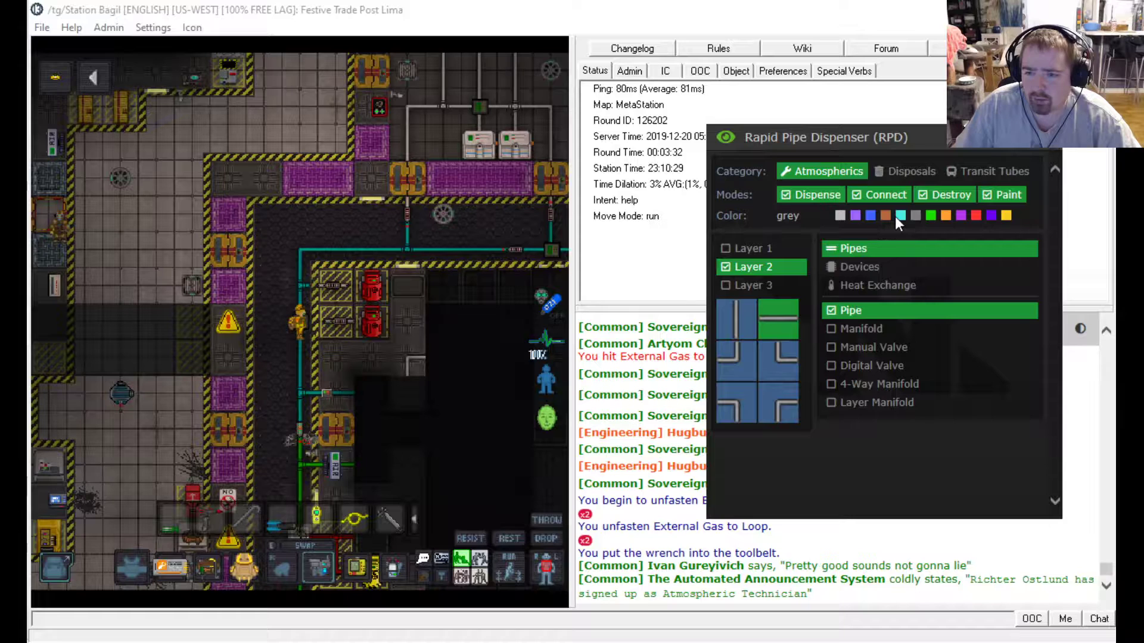
click(900, 215)
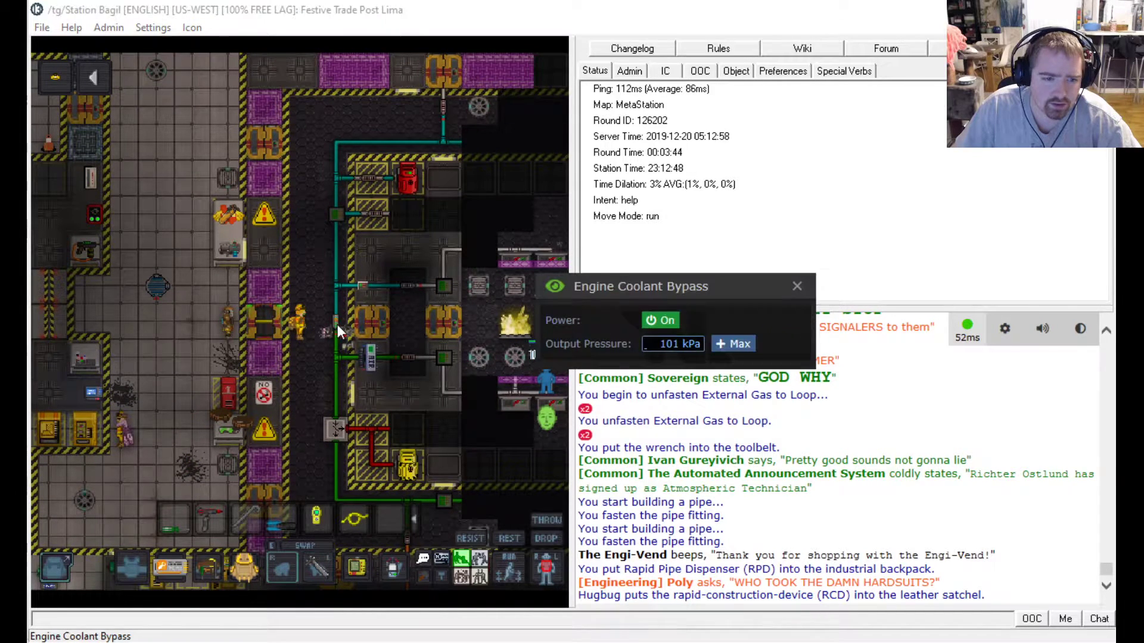
Unfasten the Engine Coolant Bypass pump and say 'mind if I do so' in chat.
click(797, 286)
text(Do you)
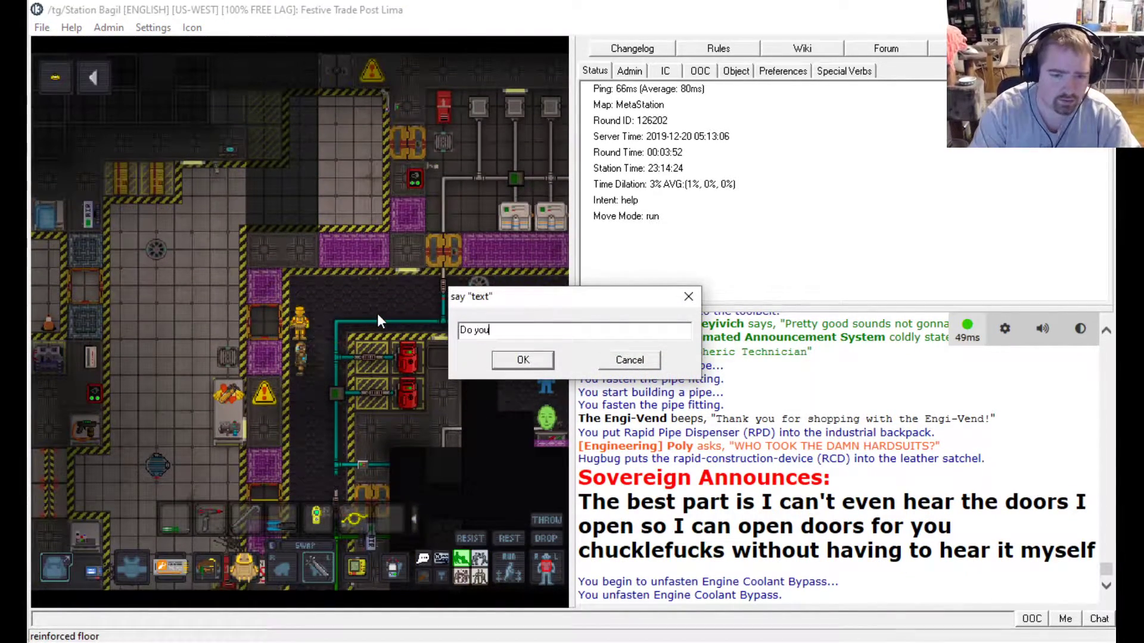
text(mind if I do so)
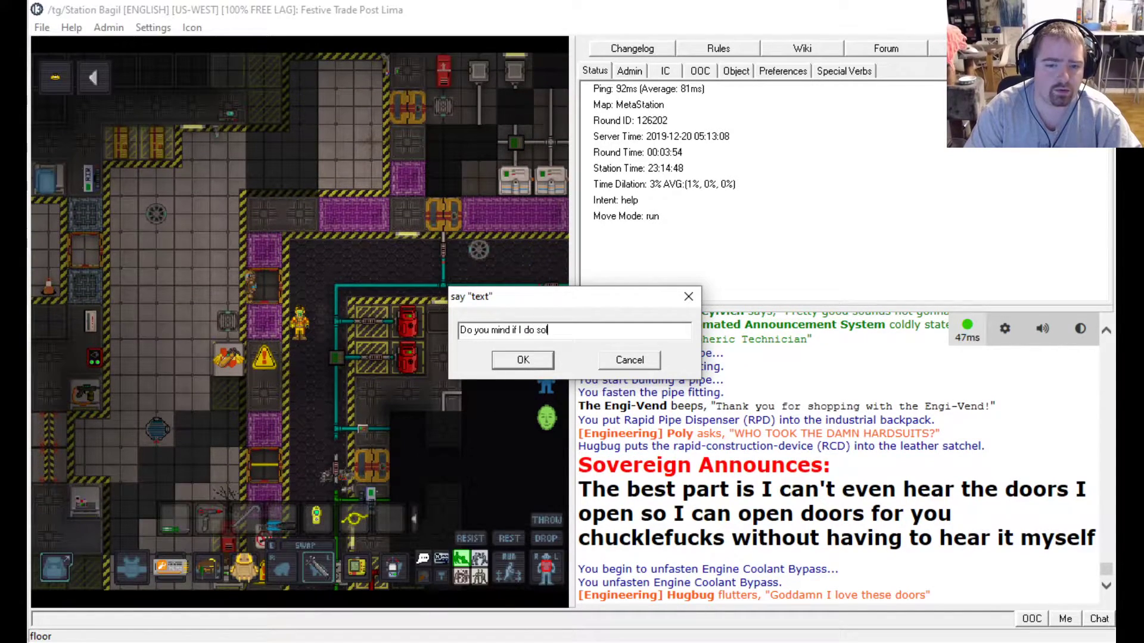
click(523, 360)
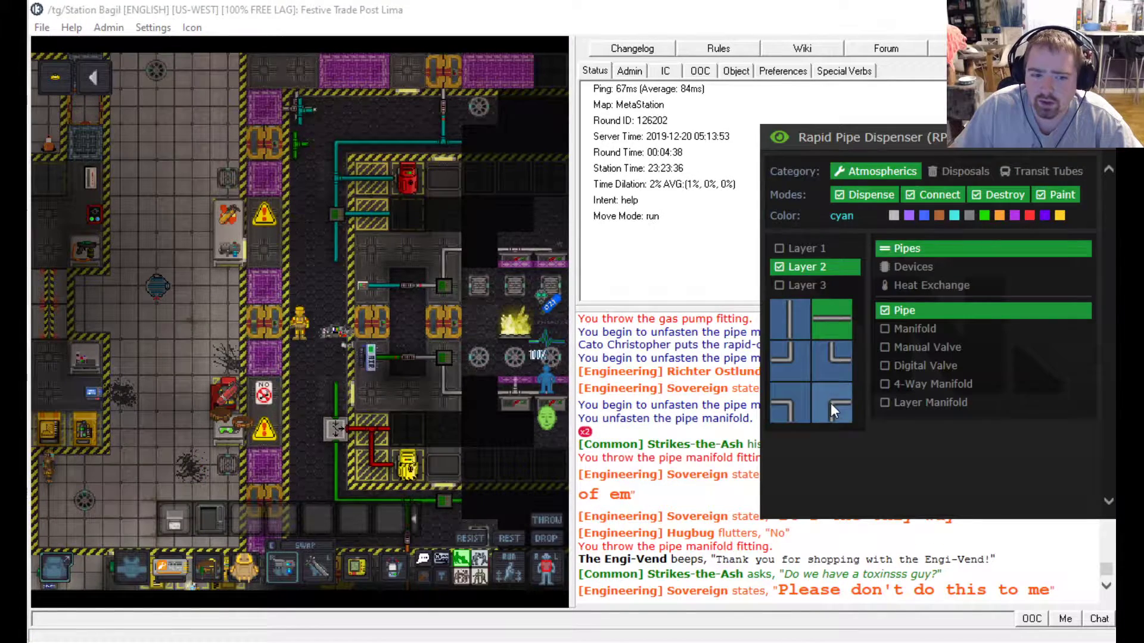
Set the RPD to a bent cyan pipe and place it.
click(983, 215)
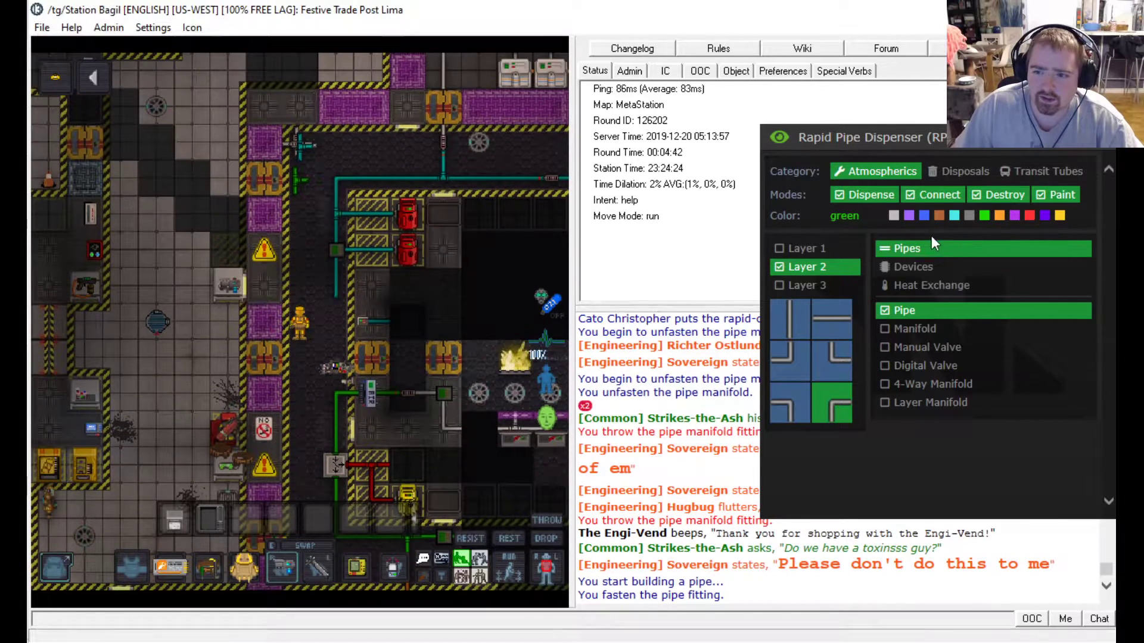
click(953, 215)
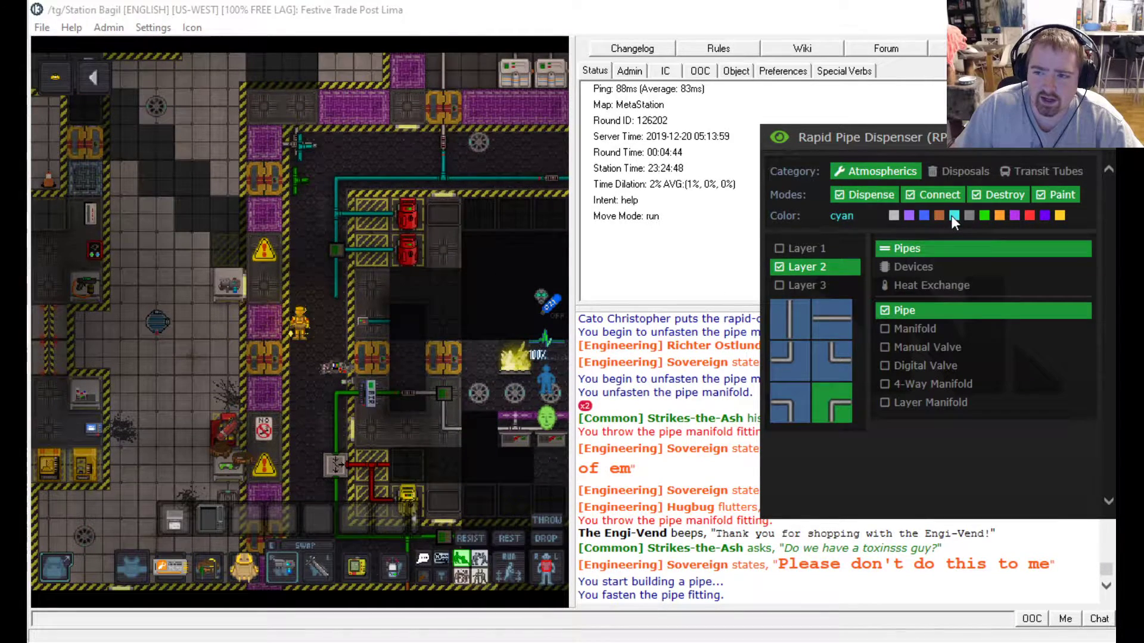
click(355, 319)
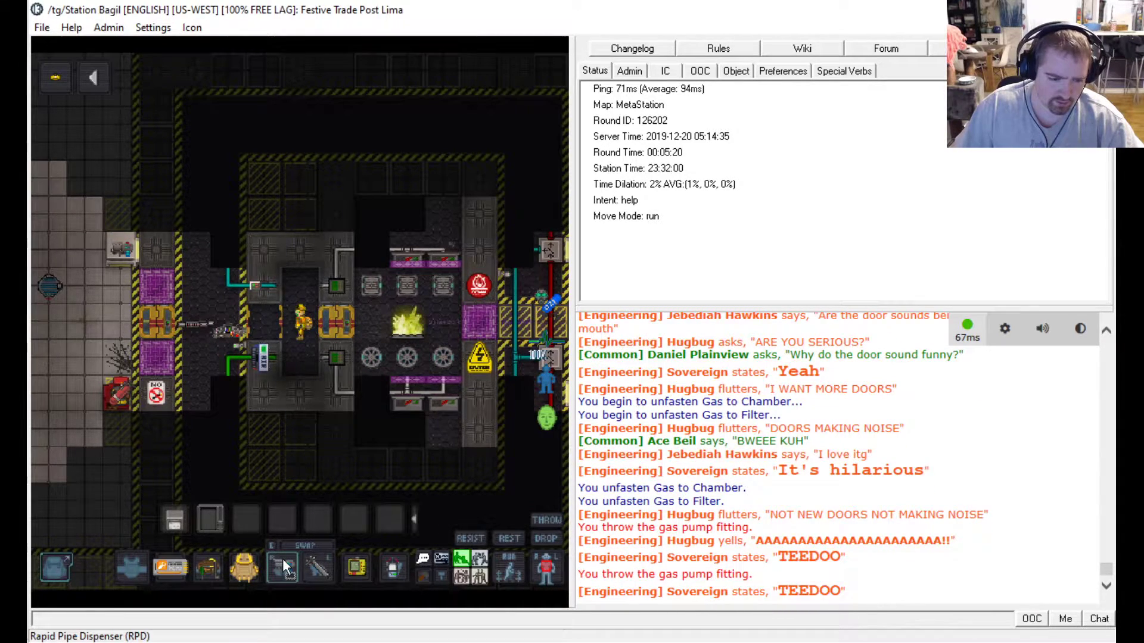
Ready the pipe dispenser for another fitting near the engine.
click(287, 581)
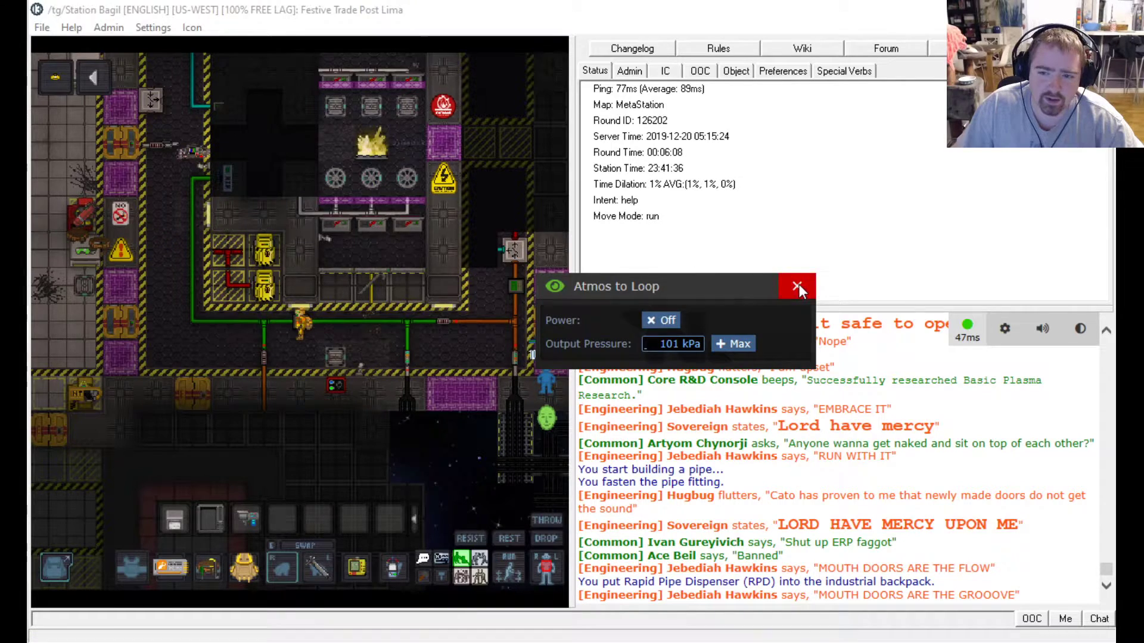
Close the Atmos to Loop pump controls.
click(798, 287)
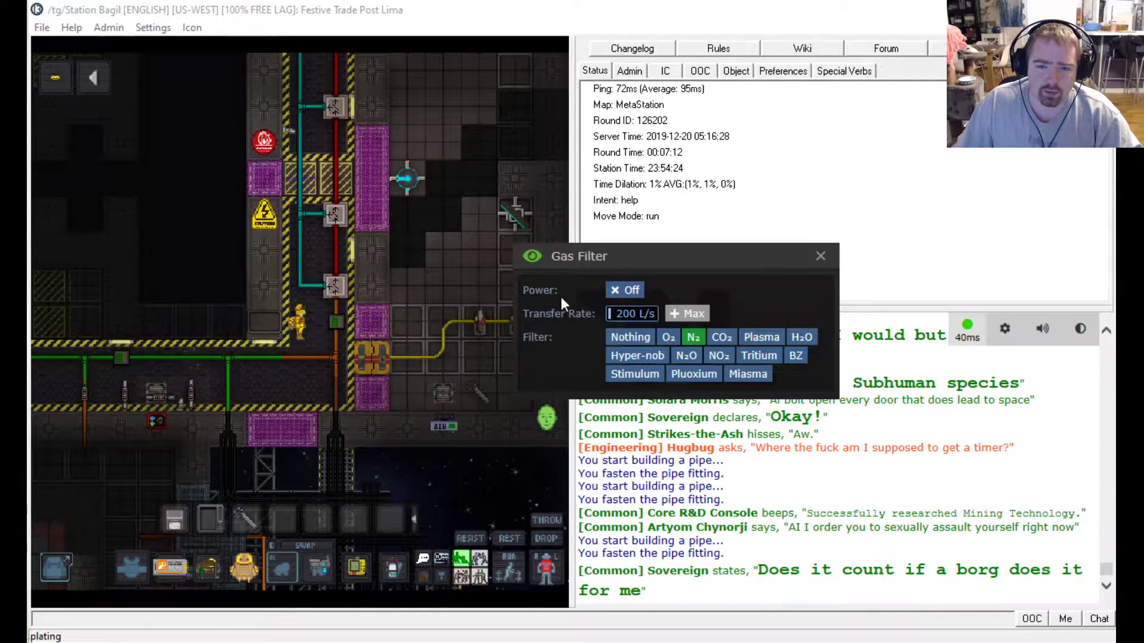
Set two engine gas filters to nitrogen, closing each filter panel afterward.
click(625, 290)
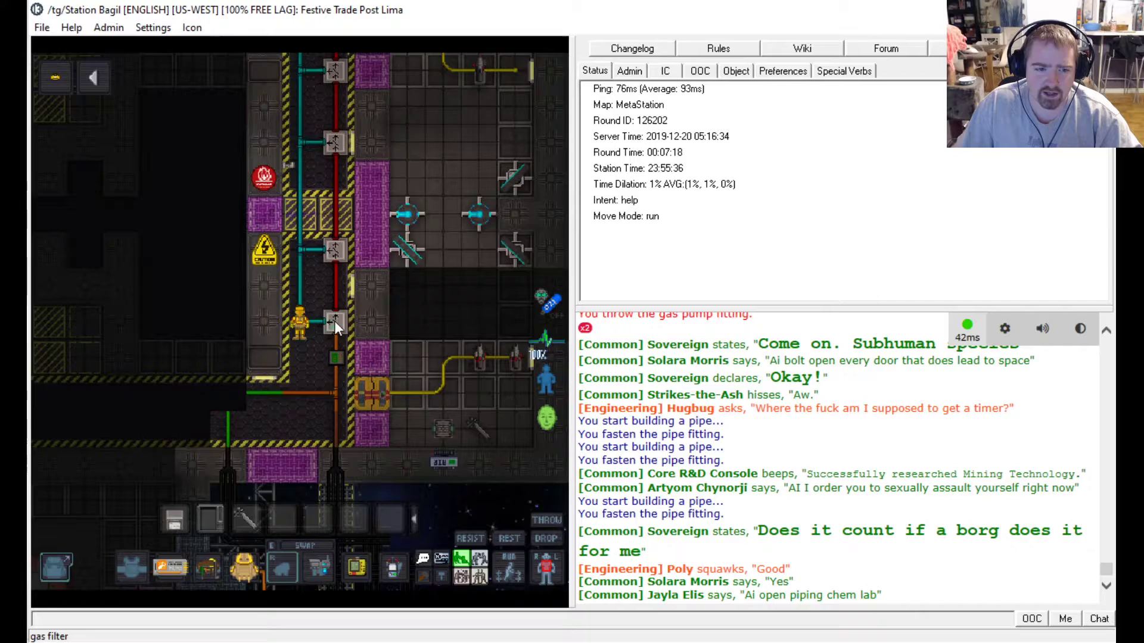
click(335, 323)
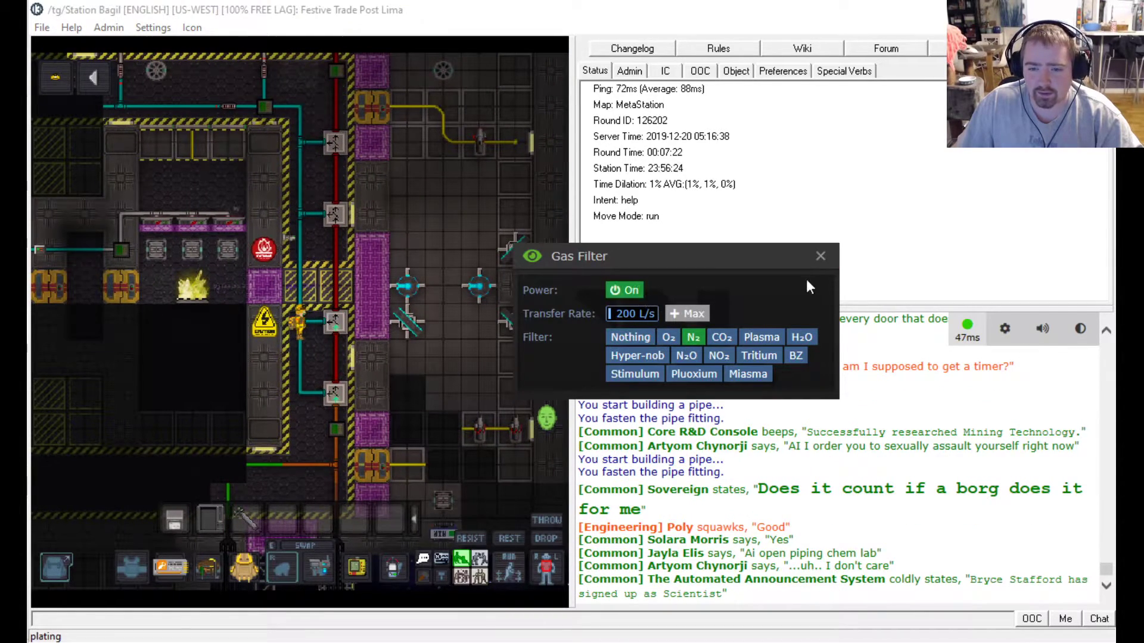
click(624, 290)
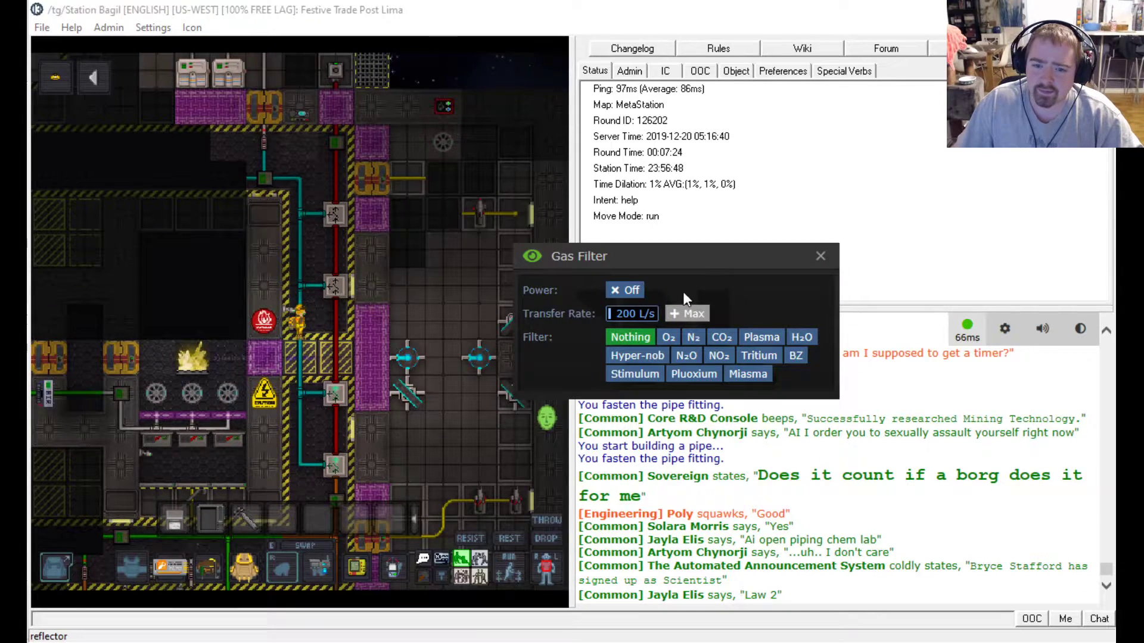
click(624, 291)
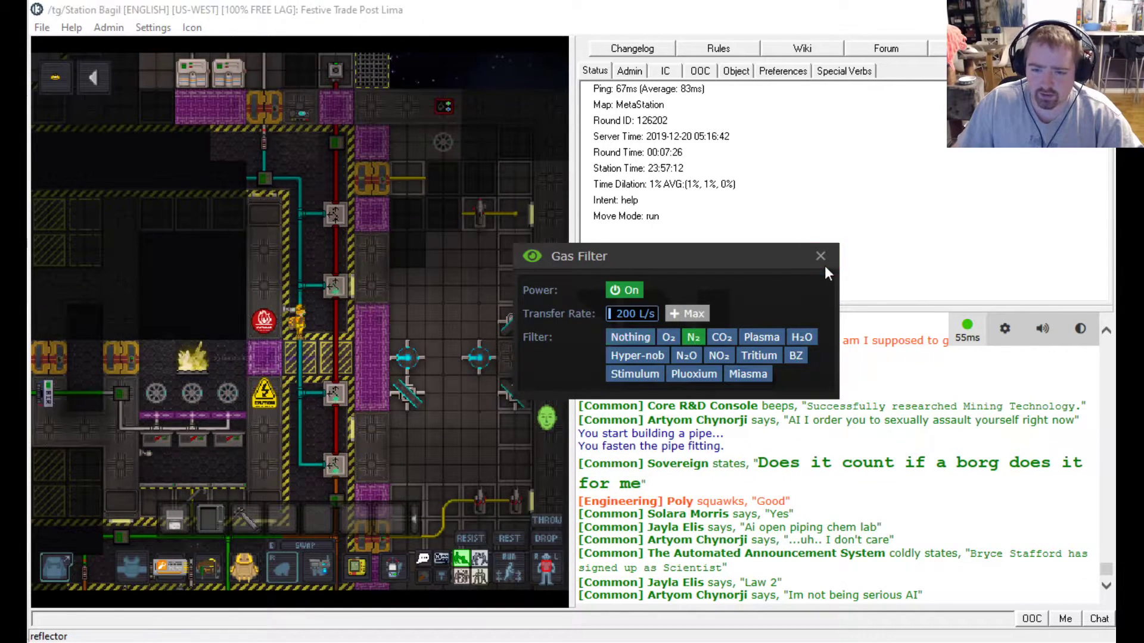
click(820, 256)
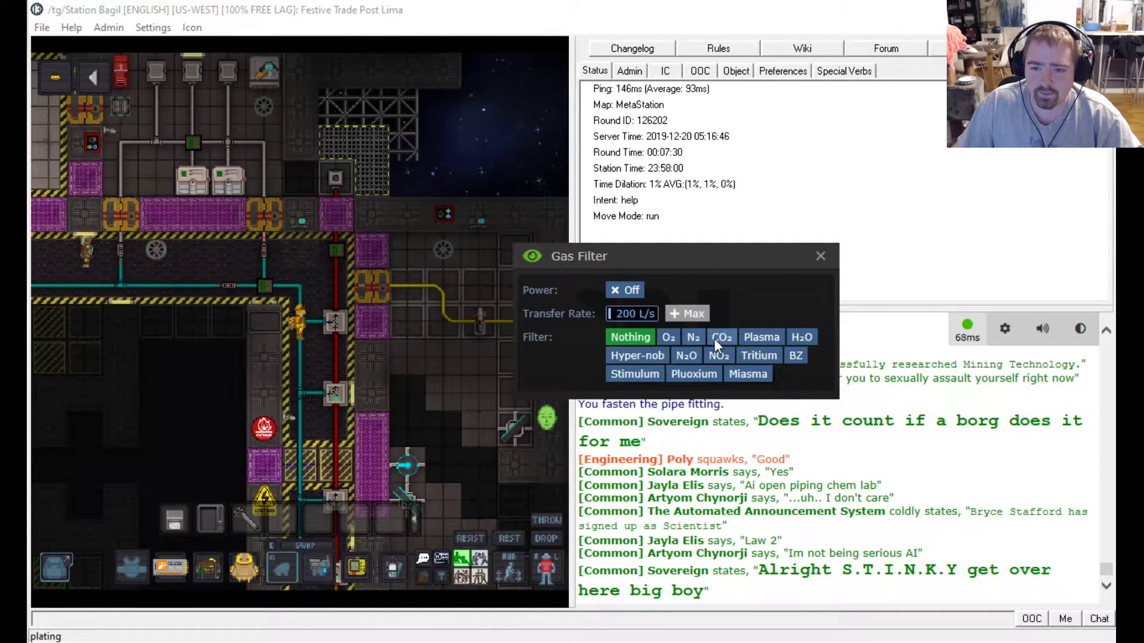
click(821, 256)
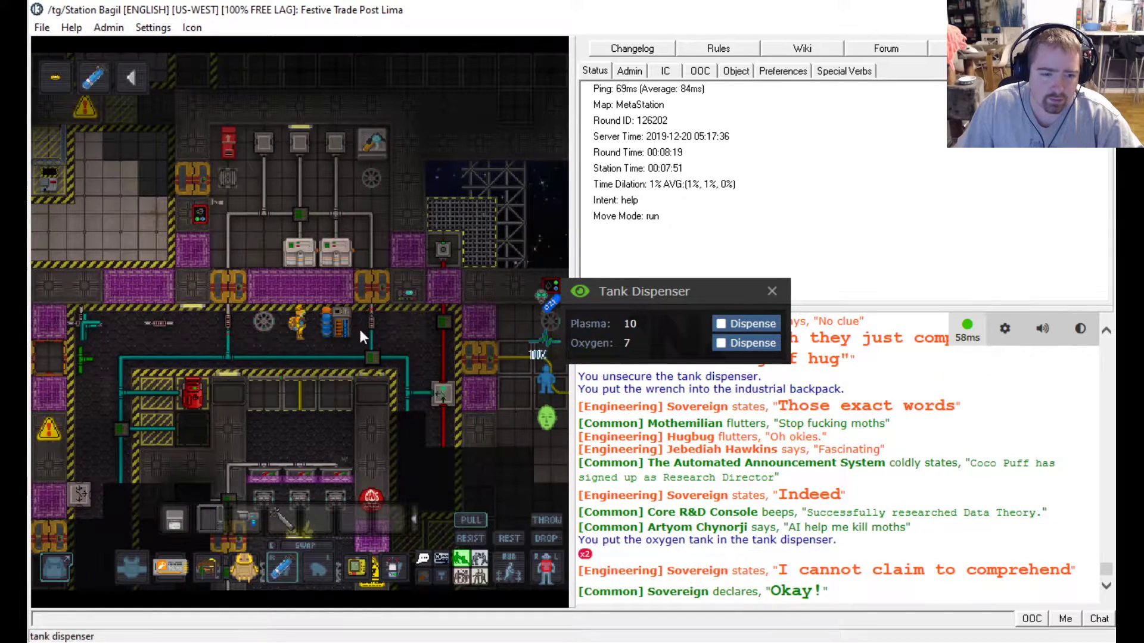
Take a plasma tank from the tank dispenser and close its window.
click(746, 324)
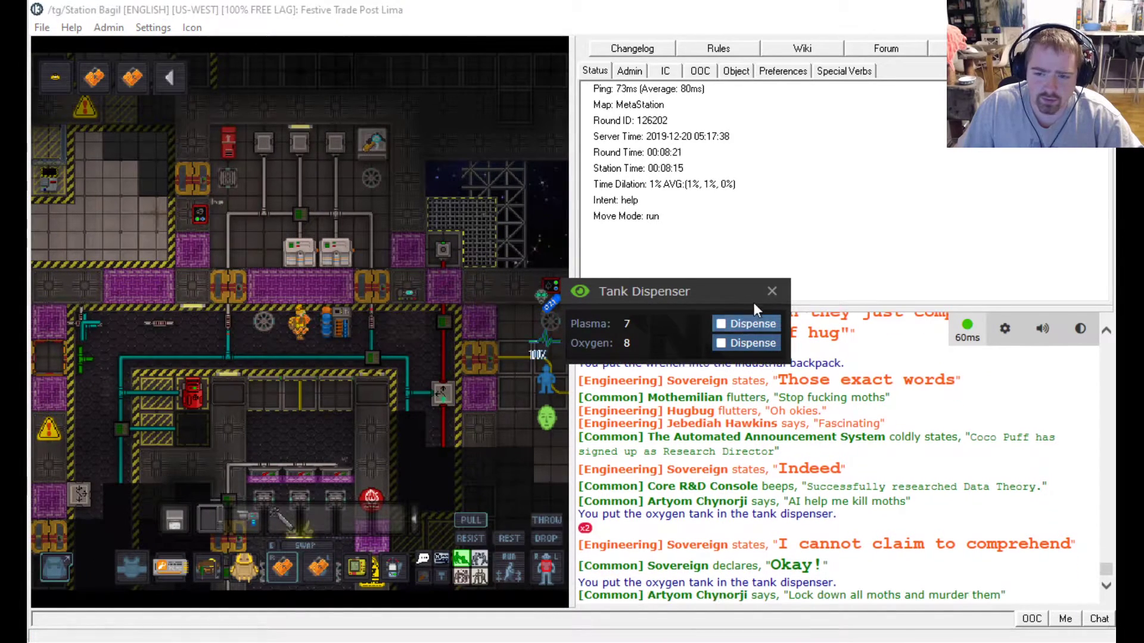
click(772, 291)
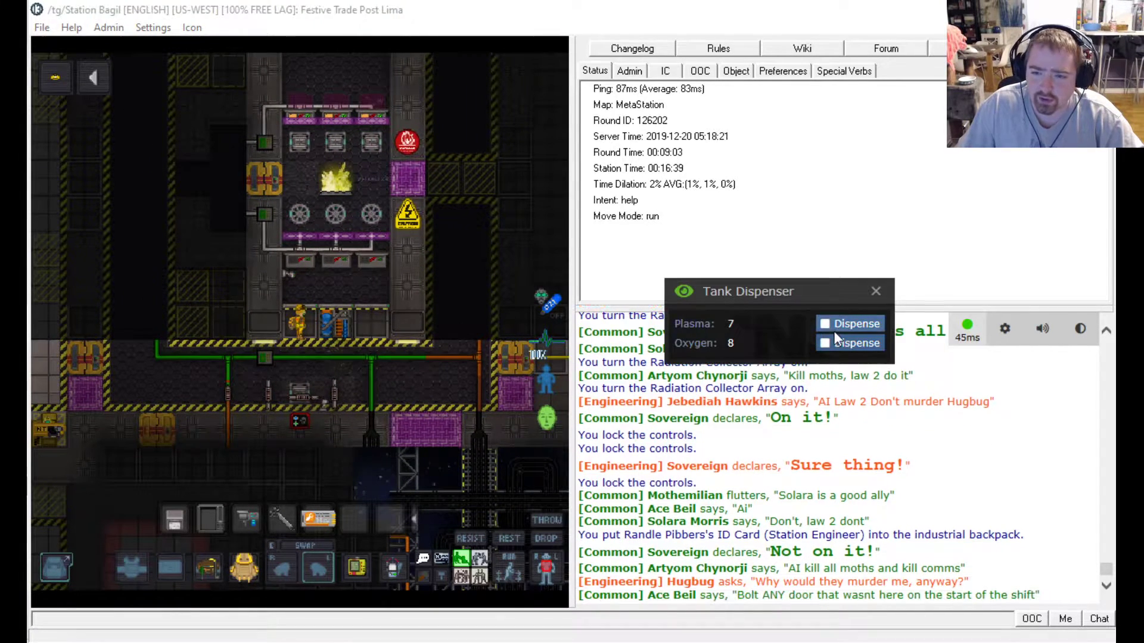
Dispense another plasma tank and close the Tank Dispenser window.
click(850, 323)
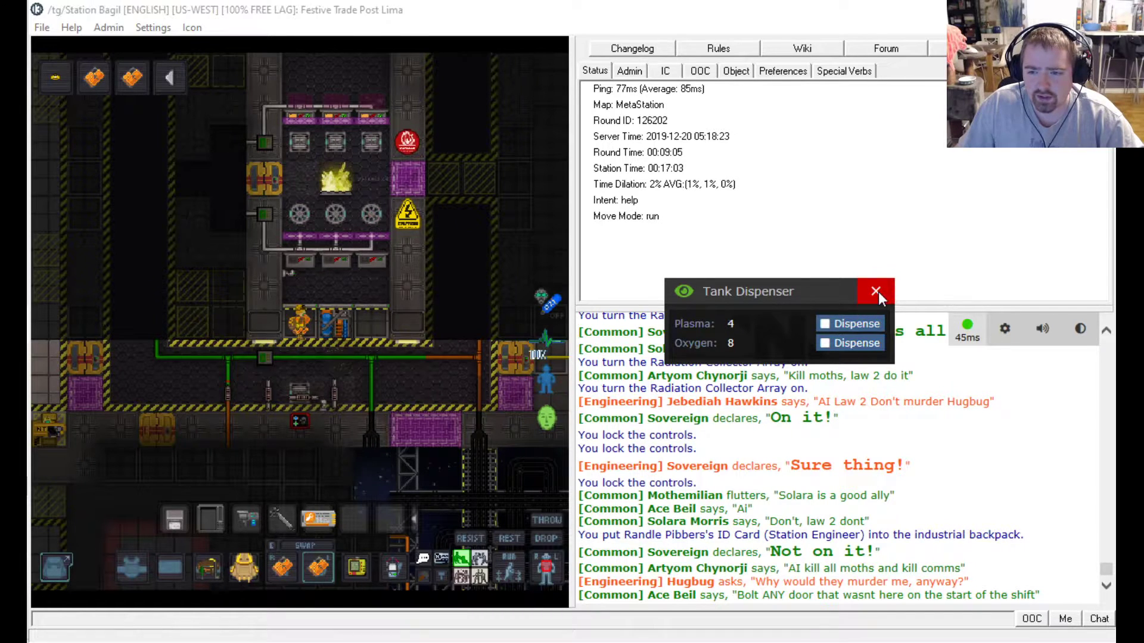
click(875, 292)
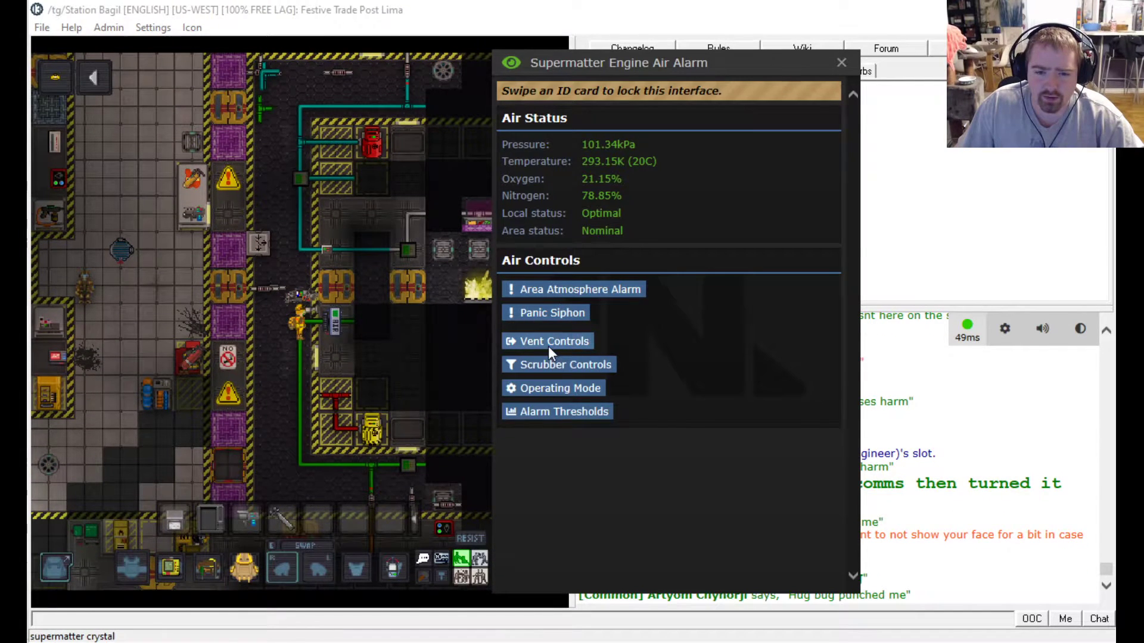
Set engine vent pumps #1, #2 and #3 to regulate internal pressure.
click(554, 340)
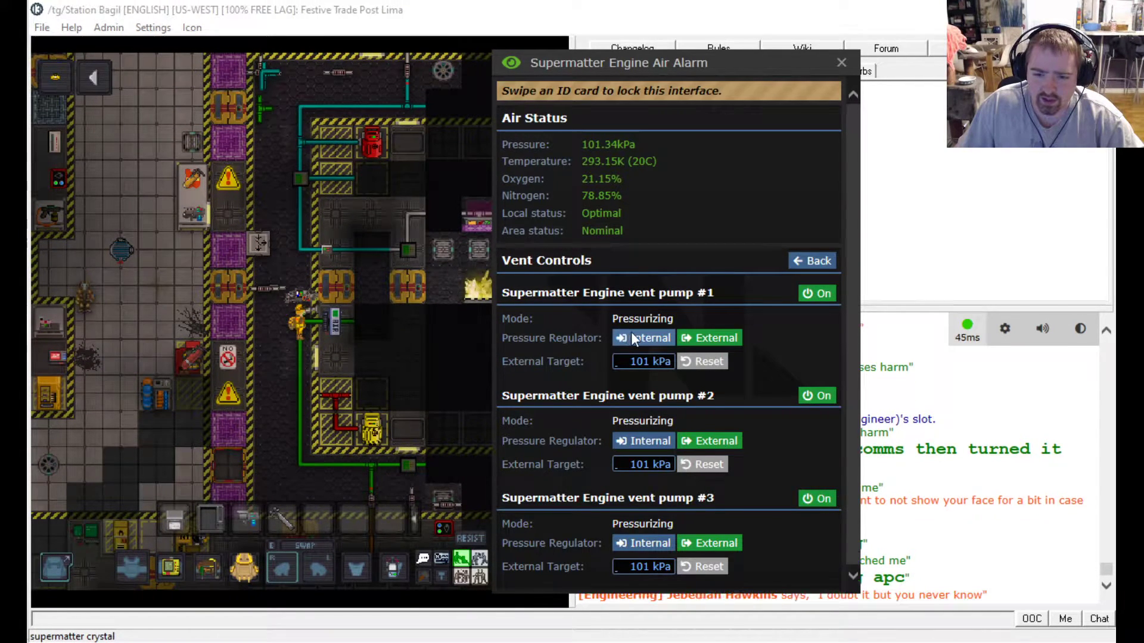
click(643, 338)
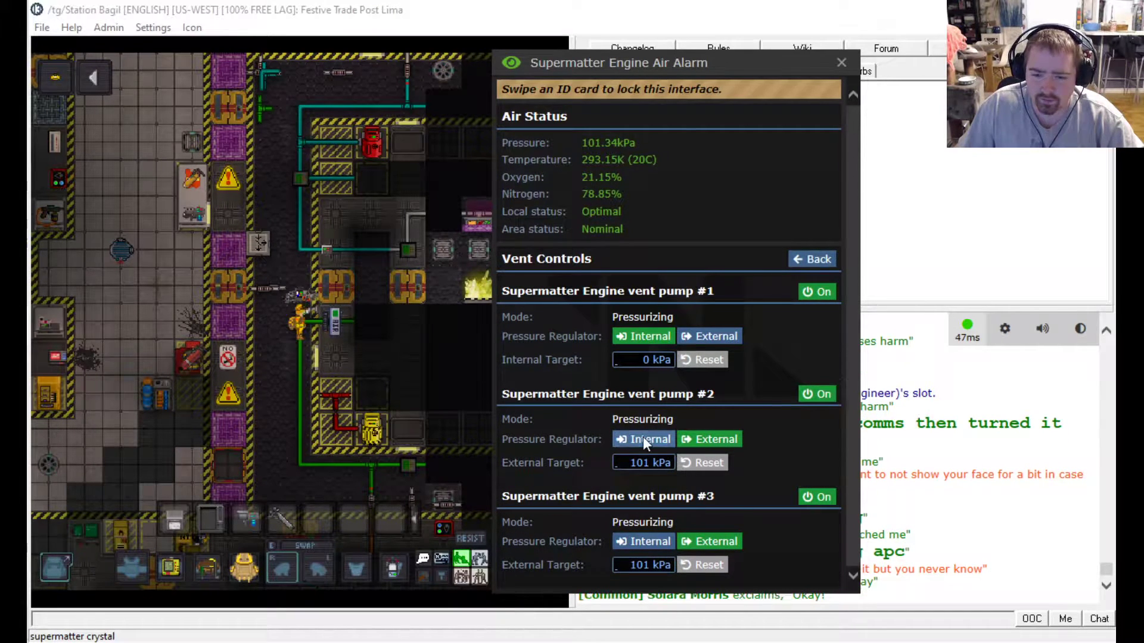
click(642, 439)
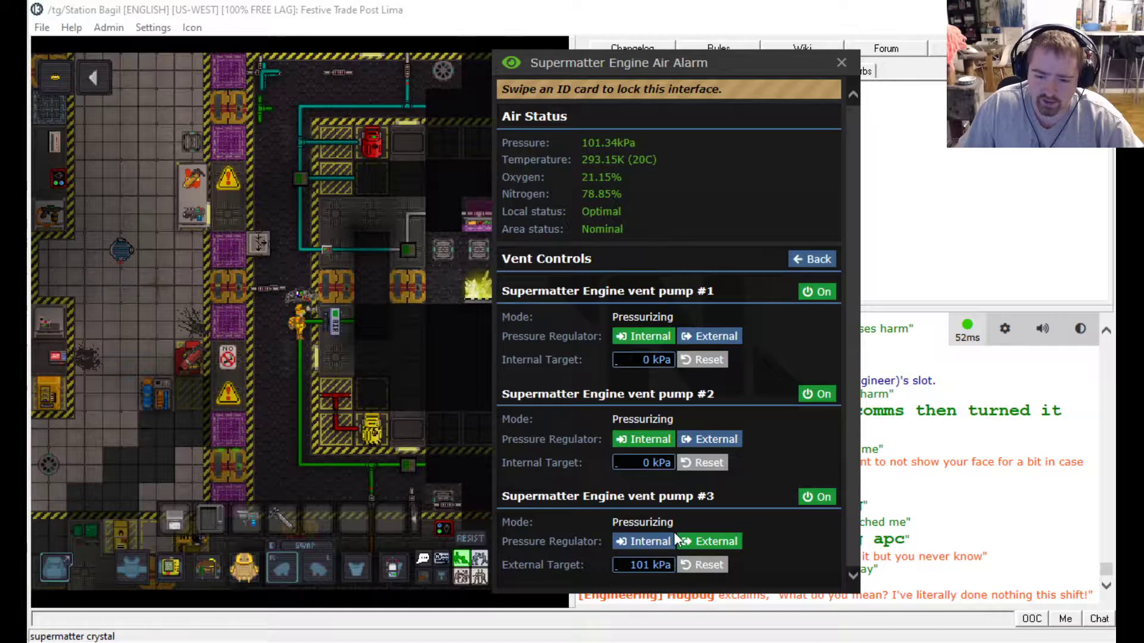
click(643, 541)
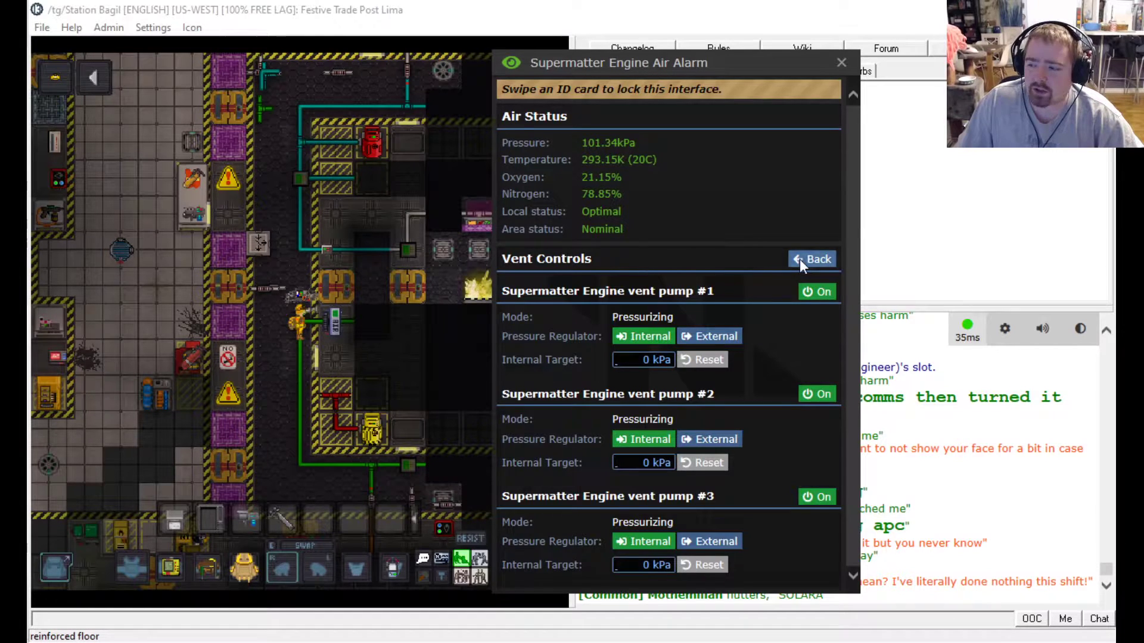
click(812, 258)
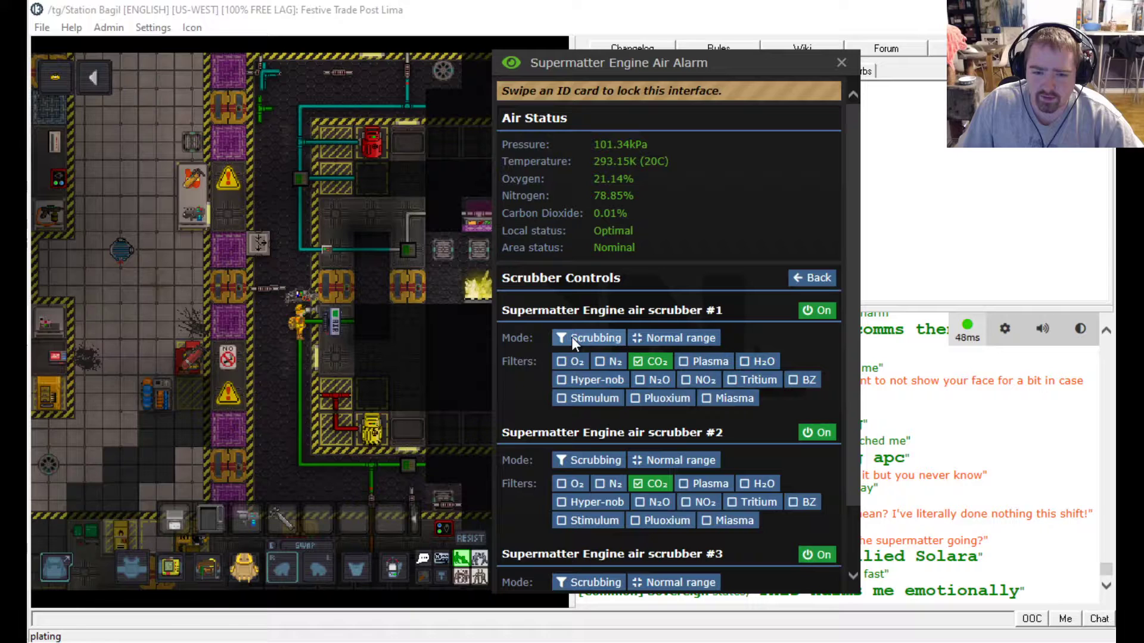
Switch scrubbers #1 and #2 to siphoning, check operating modes, and close the air alarm.
click(588, 337)
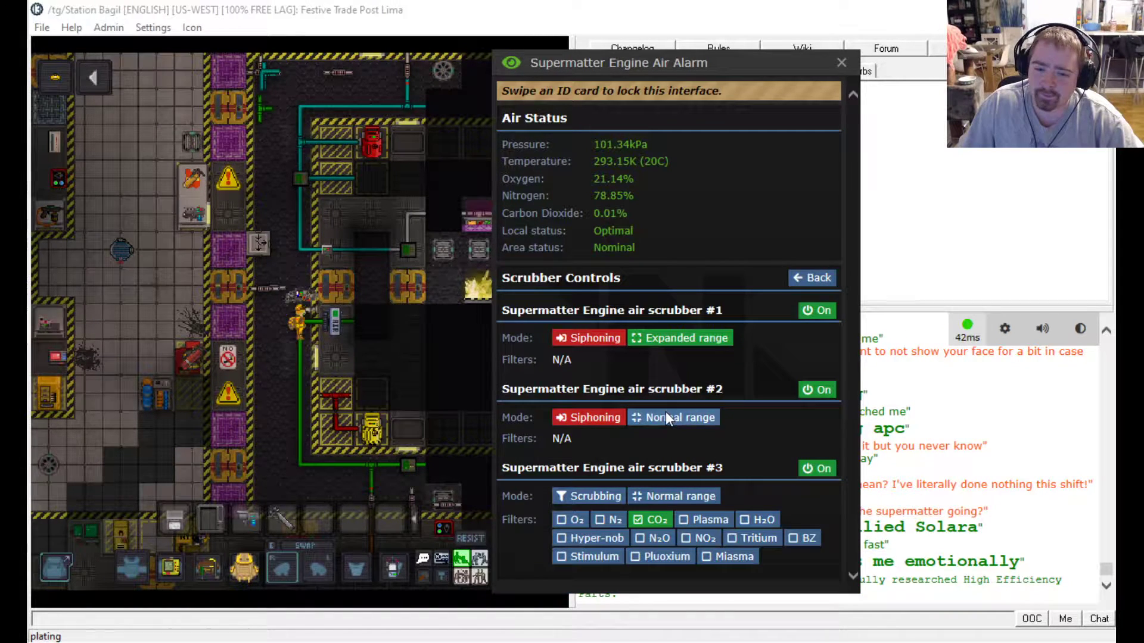
click(812, 277)
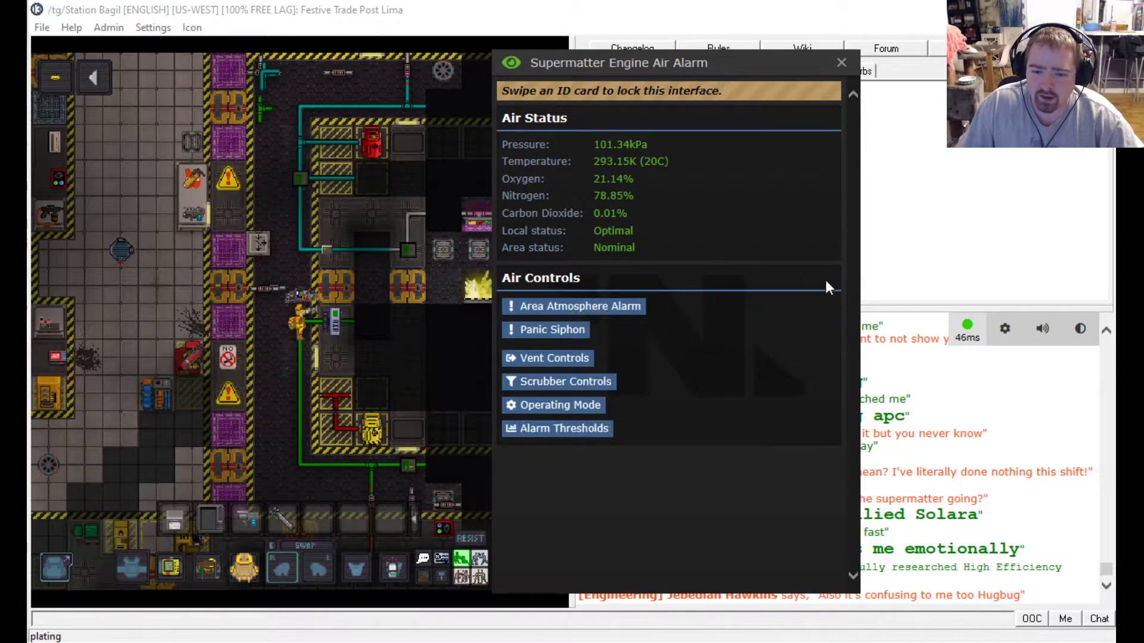
click(559, 405)
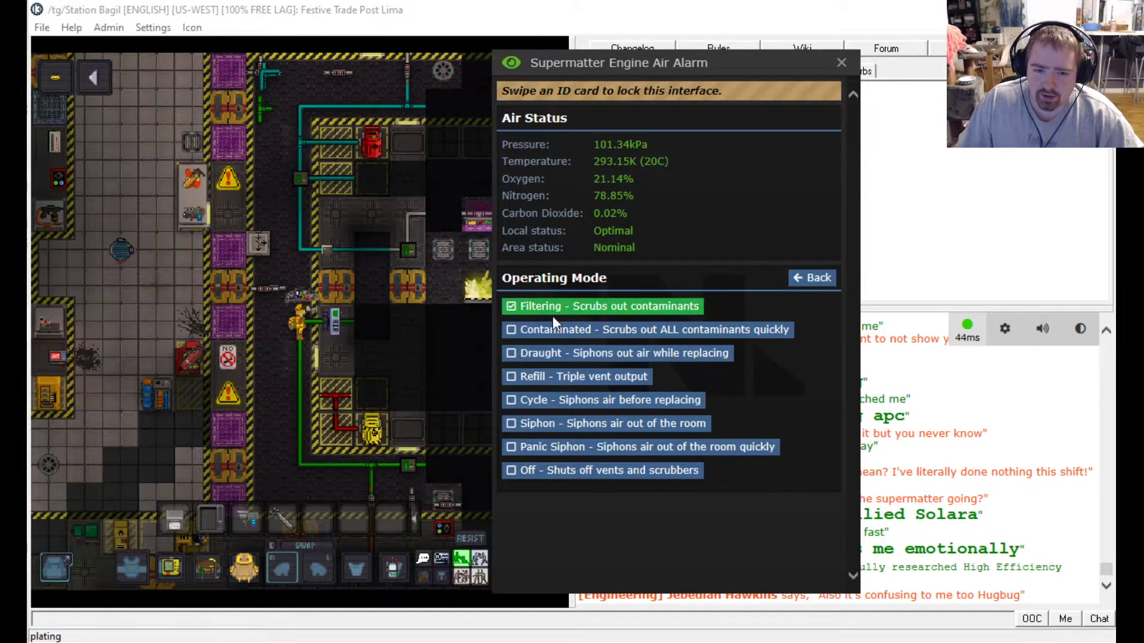
click(813, 278)
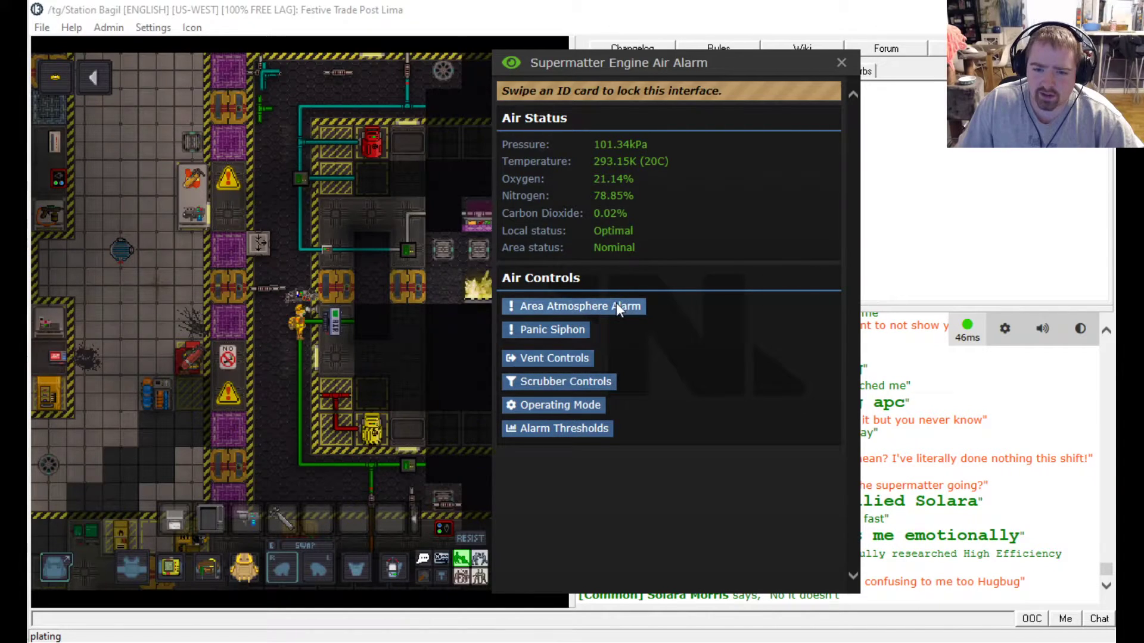
click(841, 62)
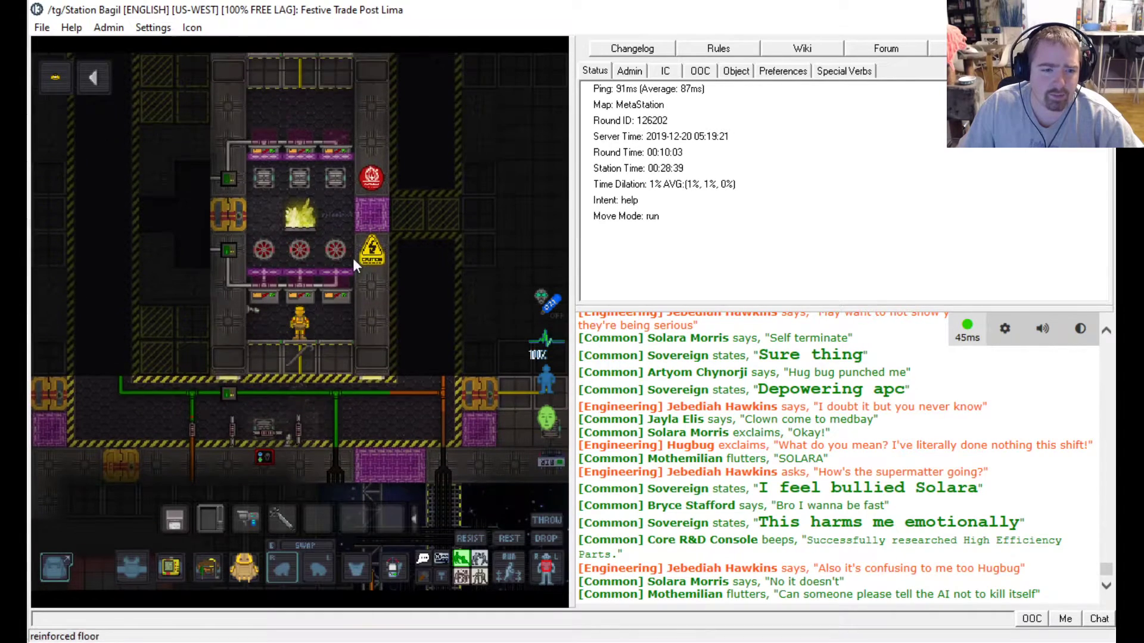
mouse_move(356, 306)
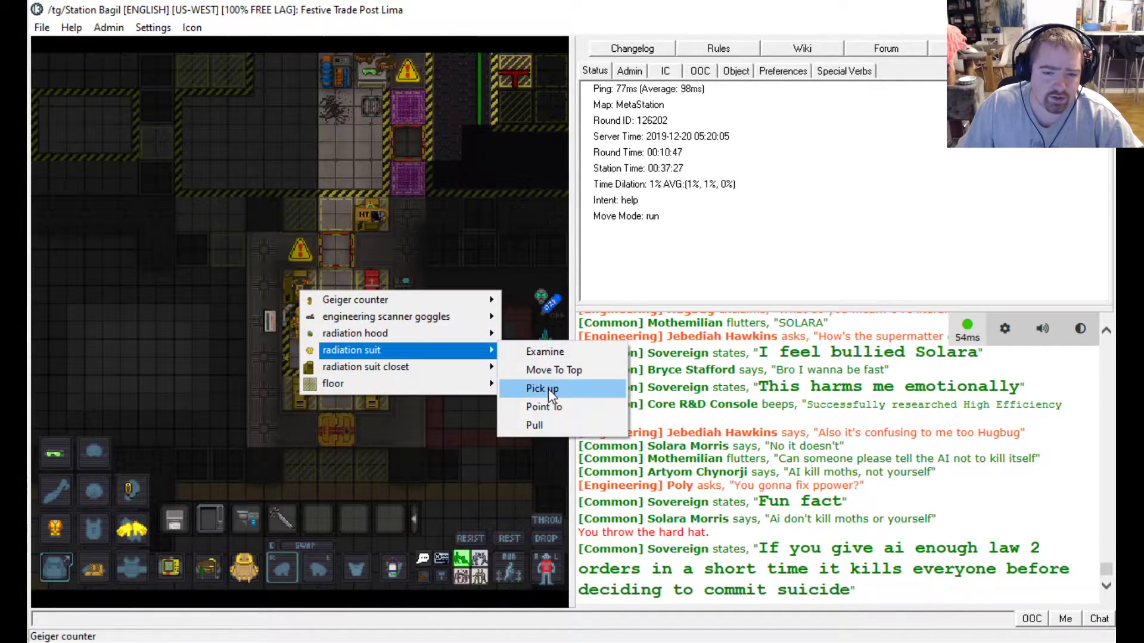
Pick up the radiation suit from the radiation suit closet tile.
click(542, 388)
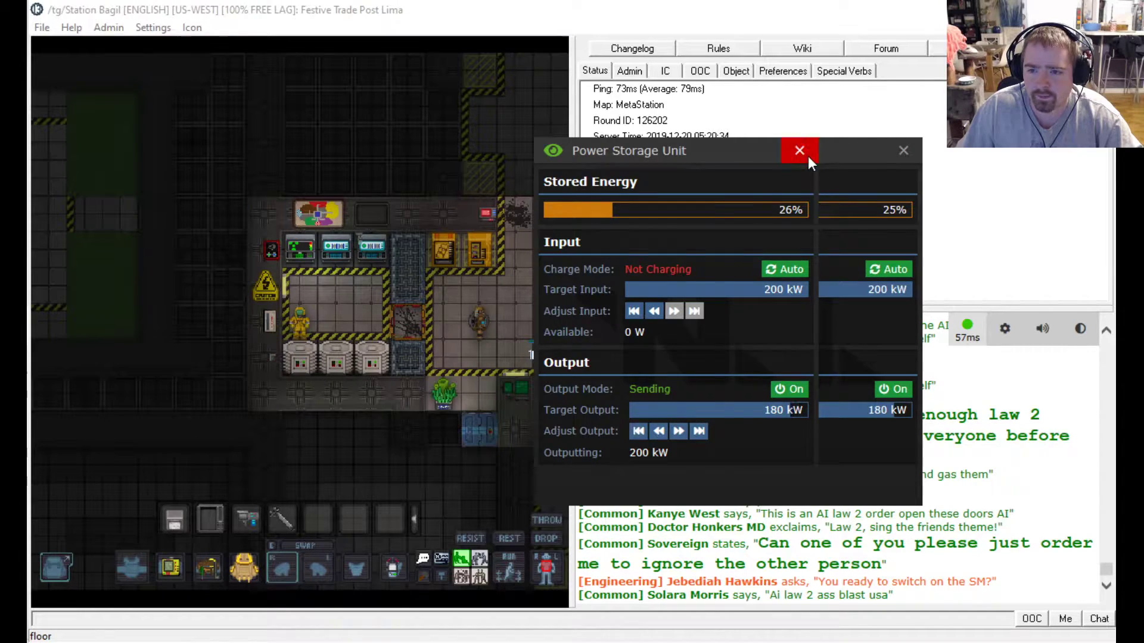
Close the duplicate Power Storage Unit window and max out its charging input.
click(799, 151)
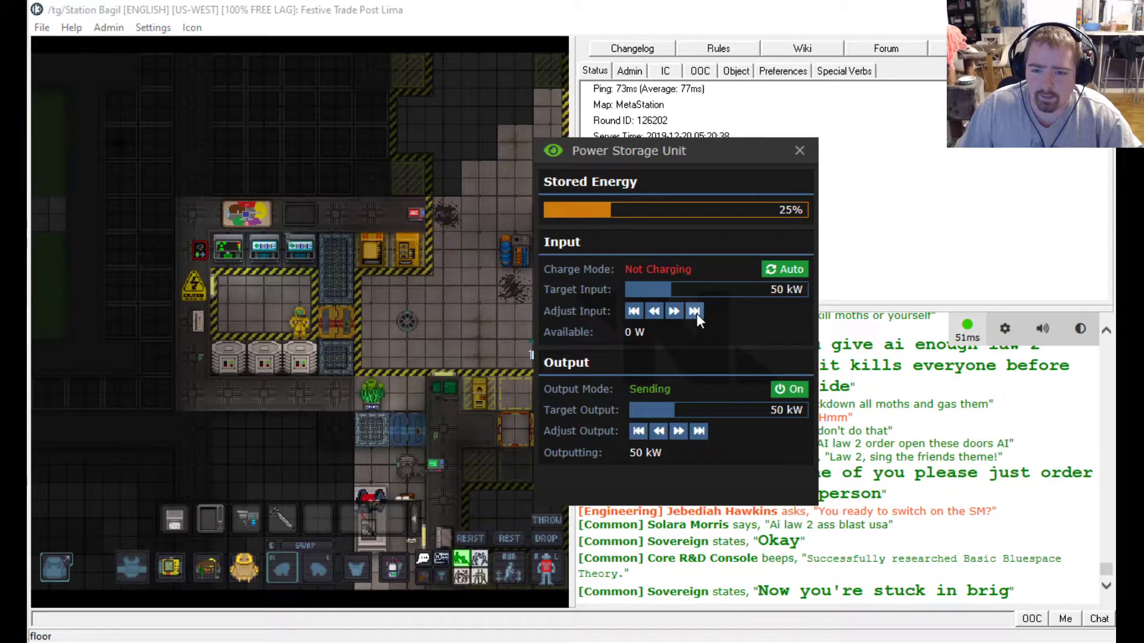
click(694, 311)
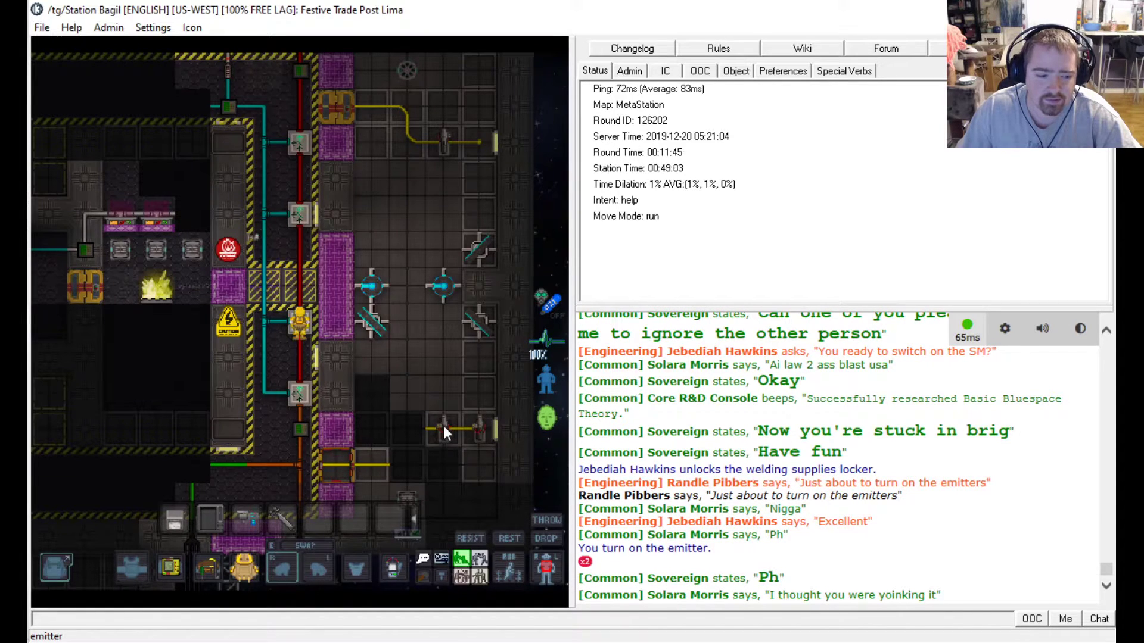
Point out the running emitter beside the supermatter chamber using Point To.
right_click(443, 431)
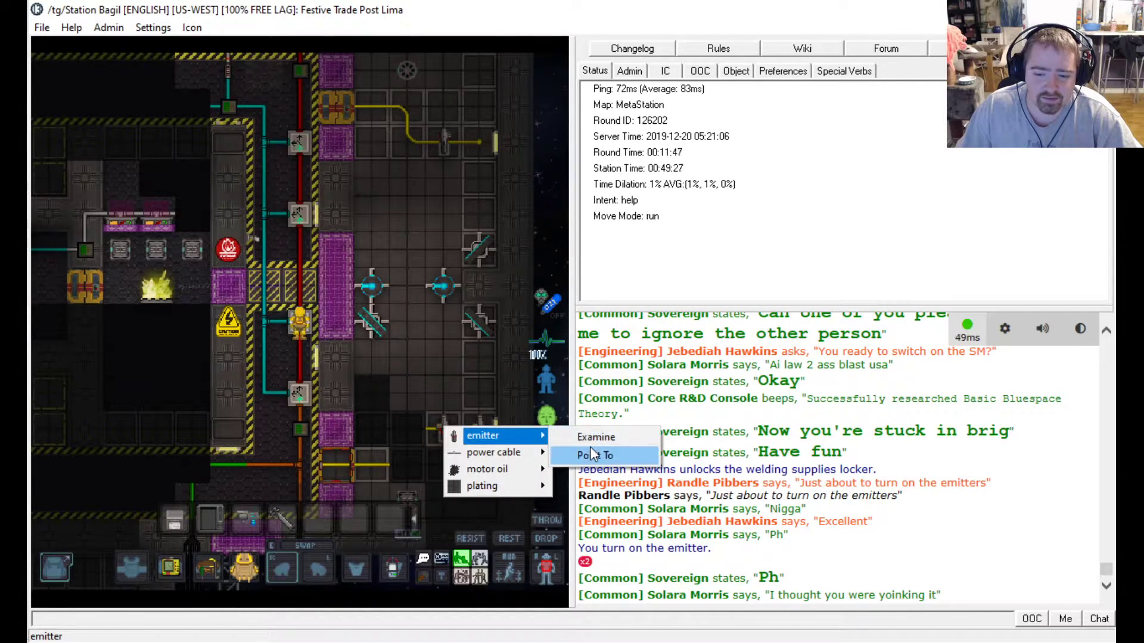
click(595, 436)
text(:e)
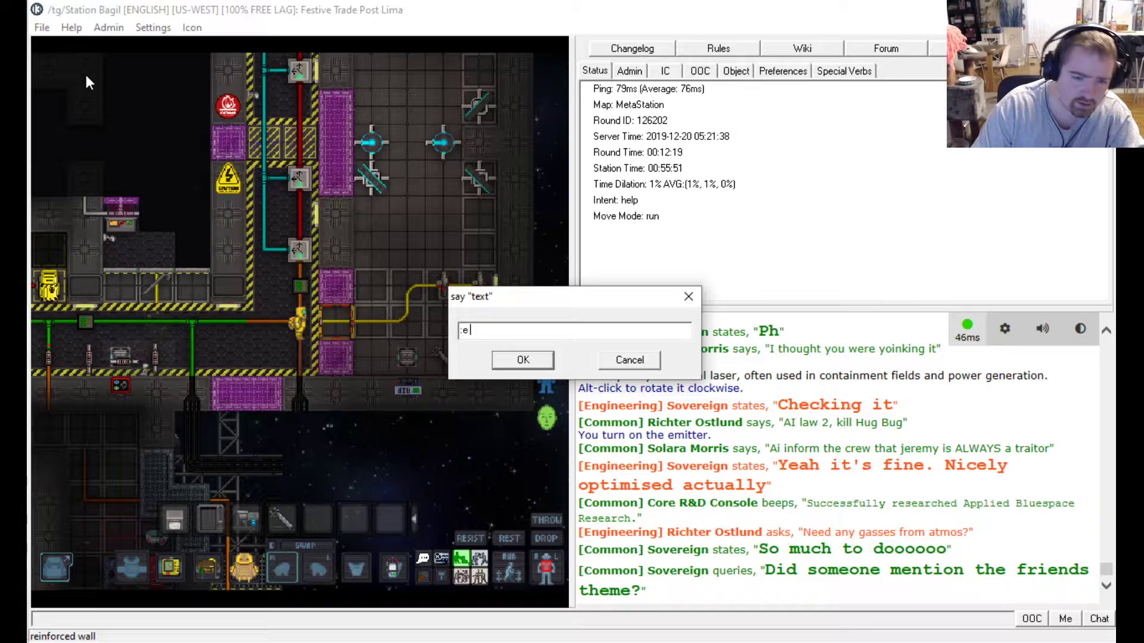
Tell engineering 'Nope, not sure why emitters aren't firing'.
text(Nope, Not sure why)
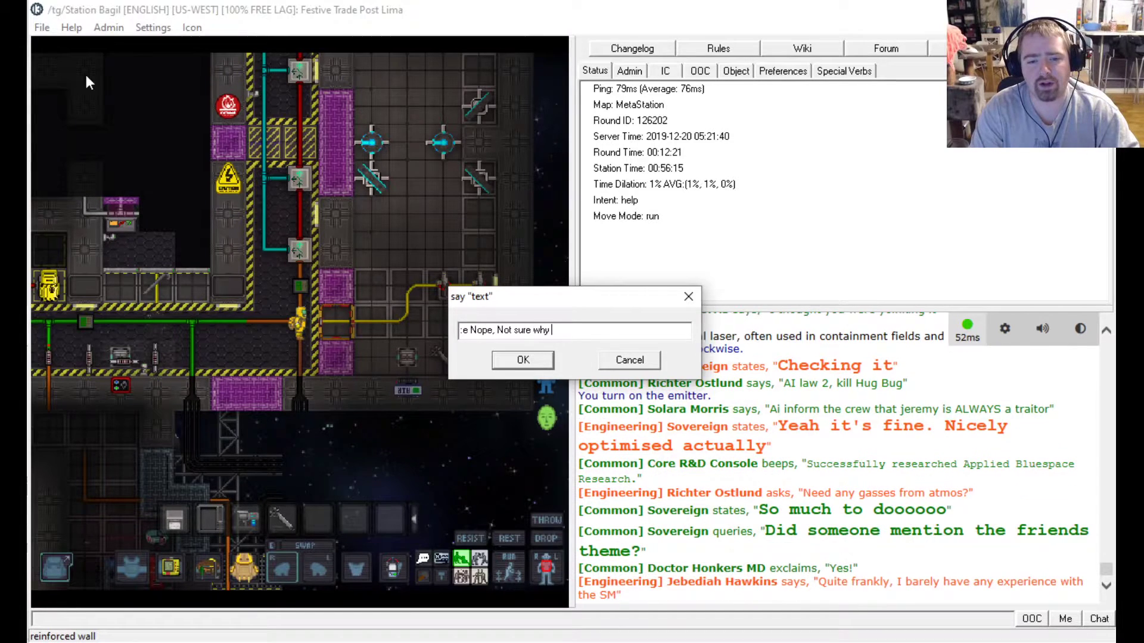
text(emitters aren't firing though)
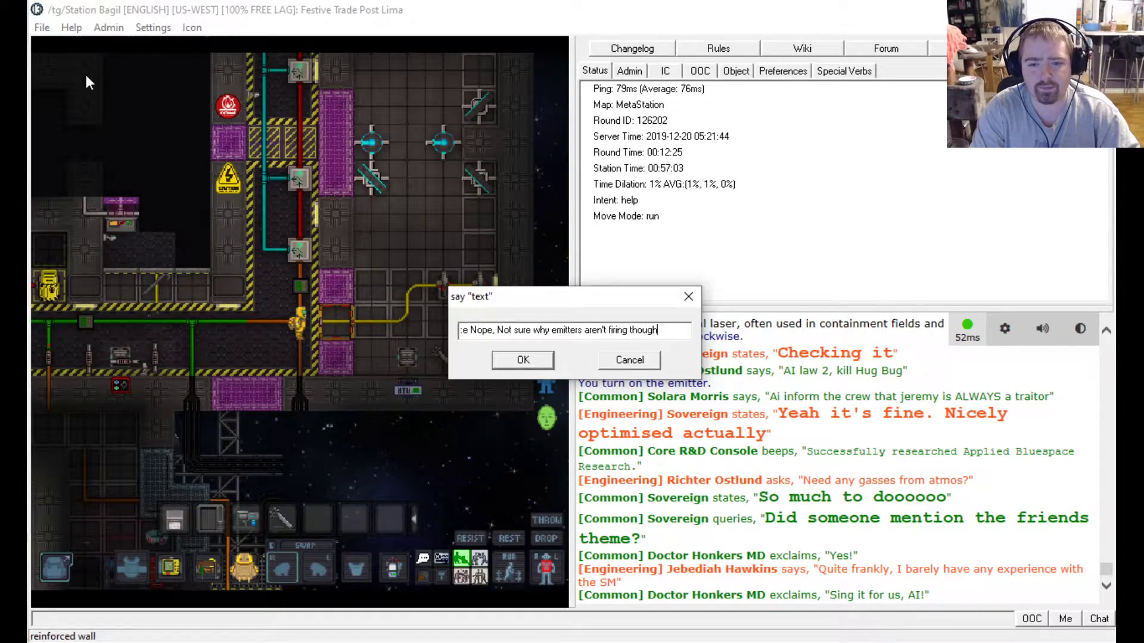
click(522, 360)
text(:e)
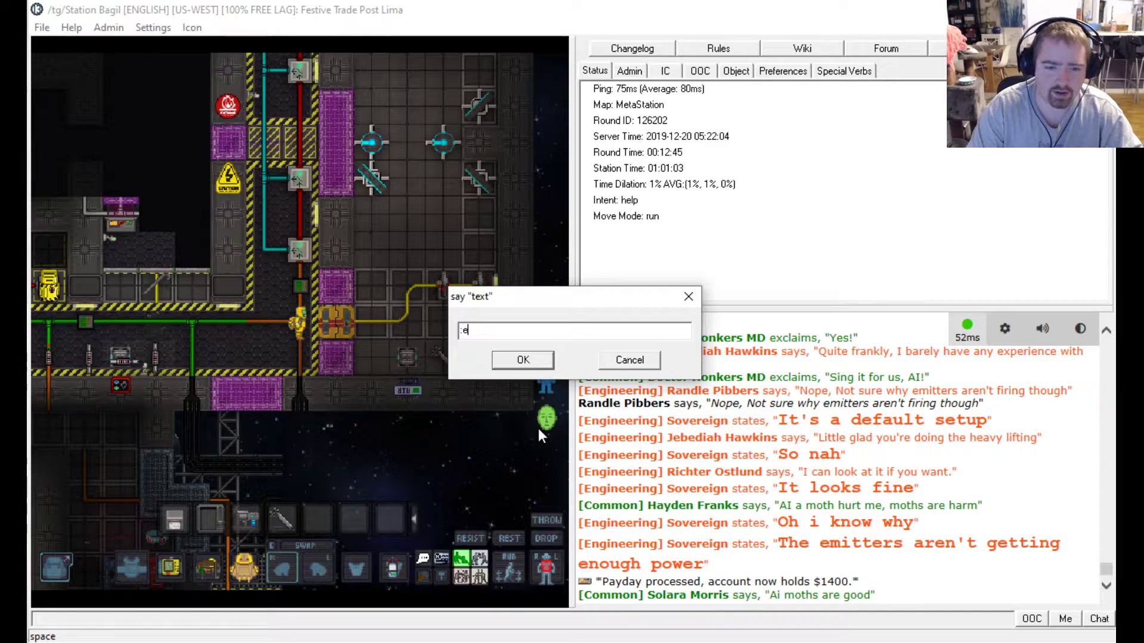
Tell engineering that everything else is good to go.
text(EV)
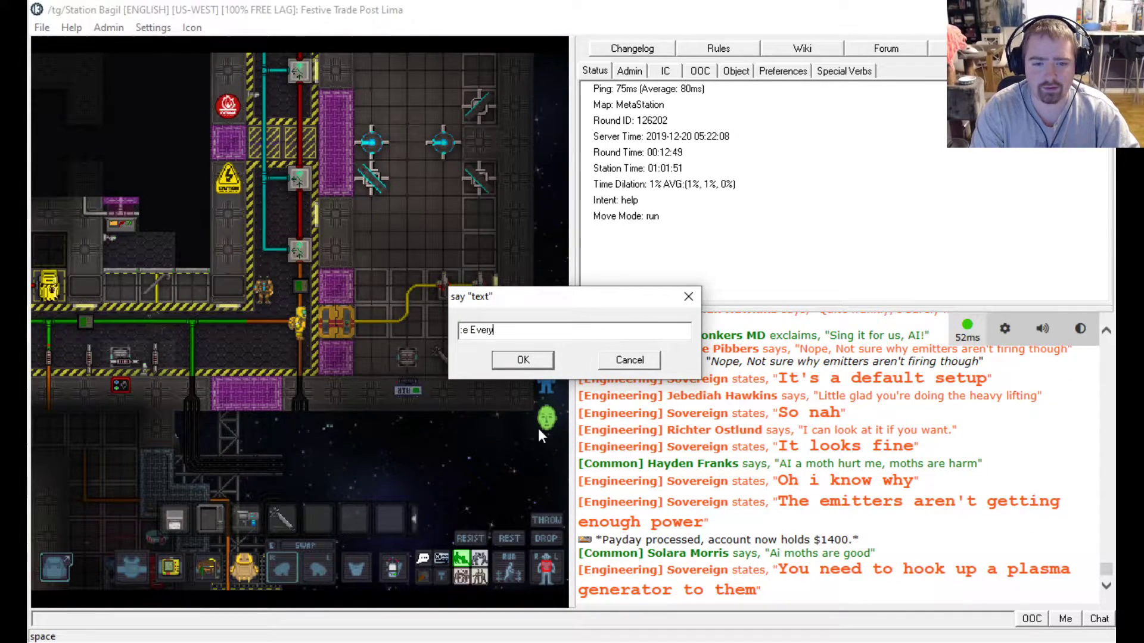
text(thing else is good to go)
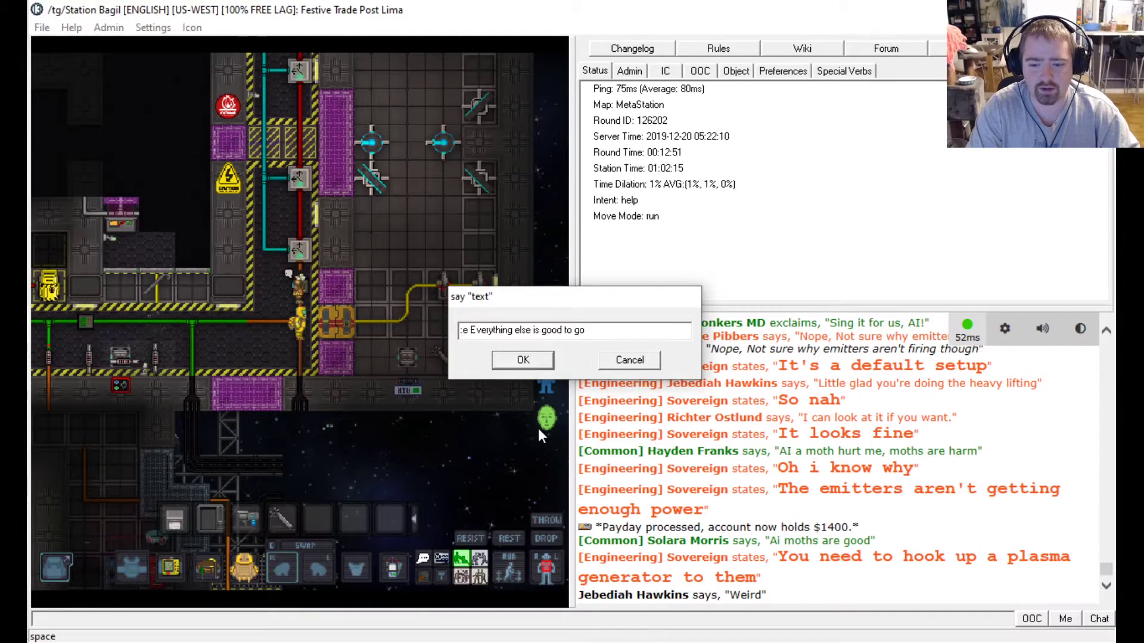
click(523, 360)
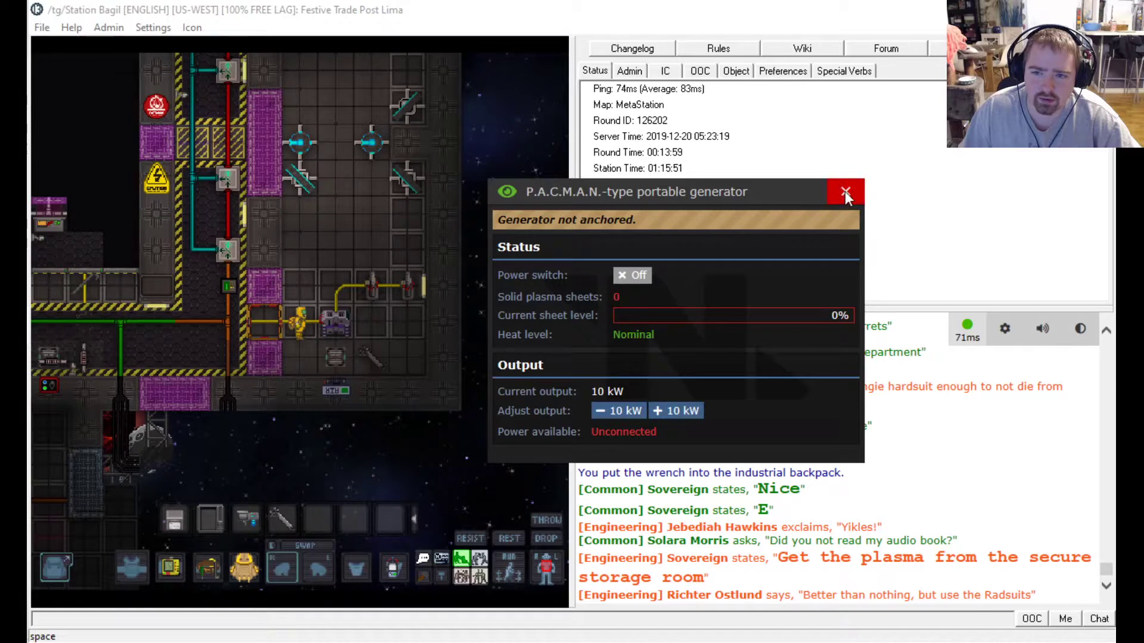
Close the generator readout, then adjust the P.A.C.M.A.N. generator's power output.
click(845, 193)
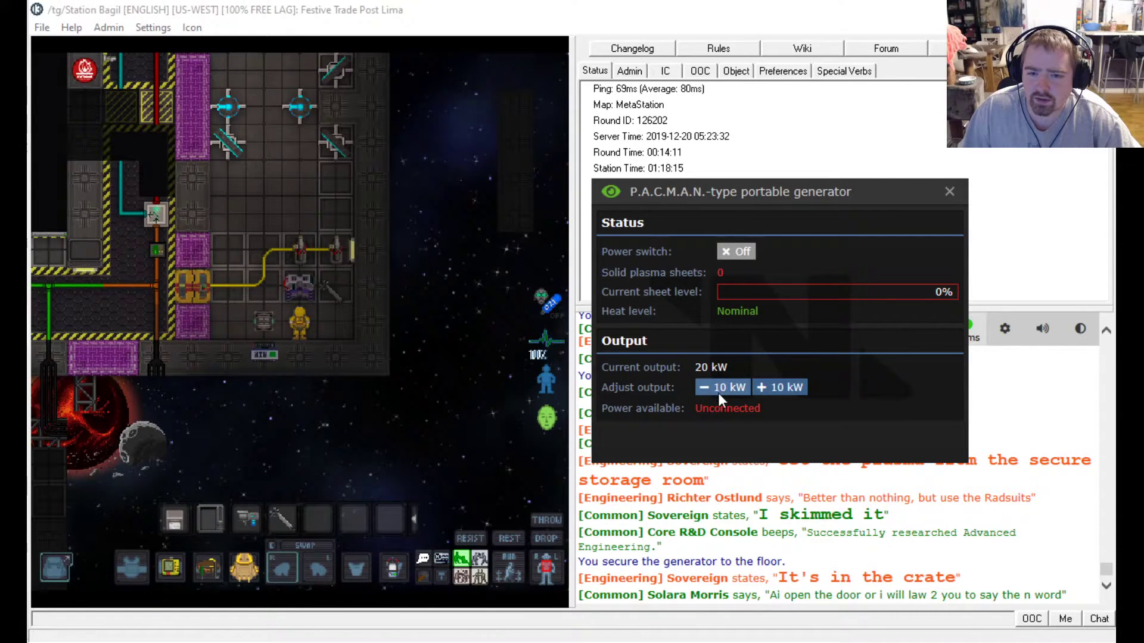
click(949, 192)
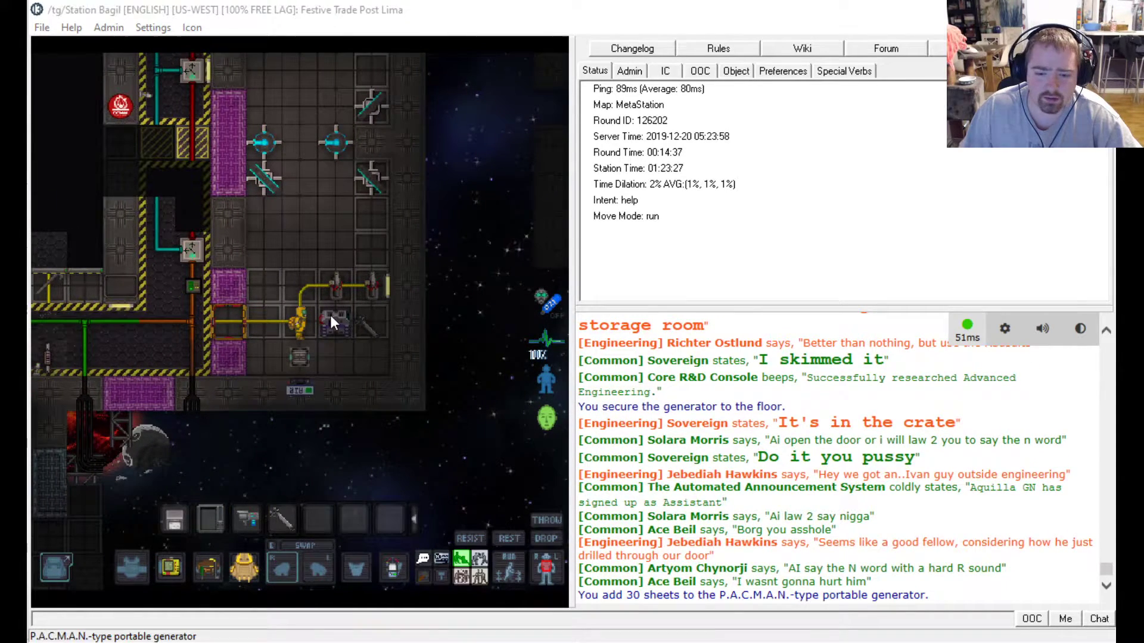
Check the fuelled generator's status and set its output to 10 kW.
click(333, 328)
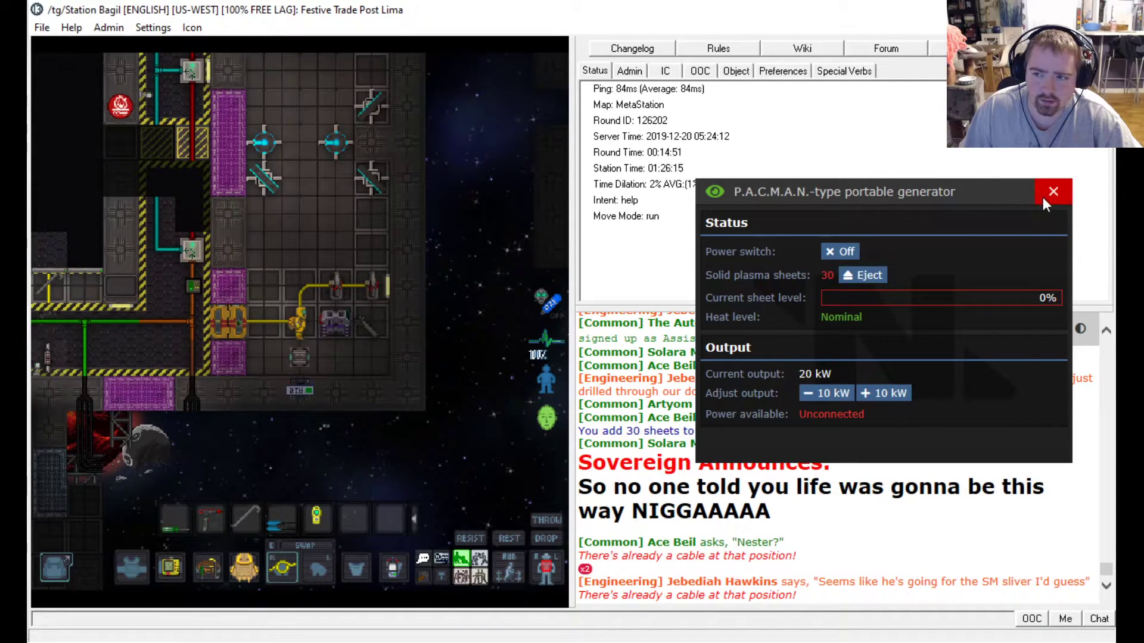
click(1052, 191)
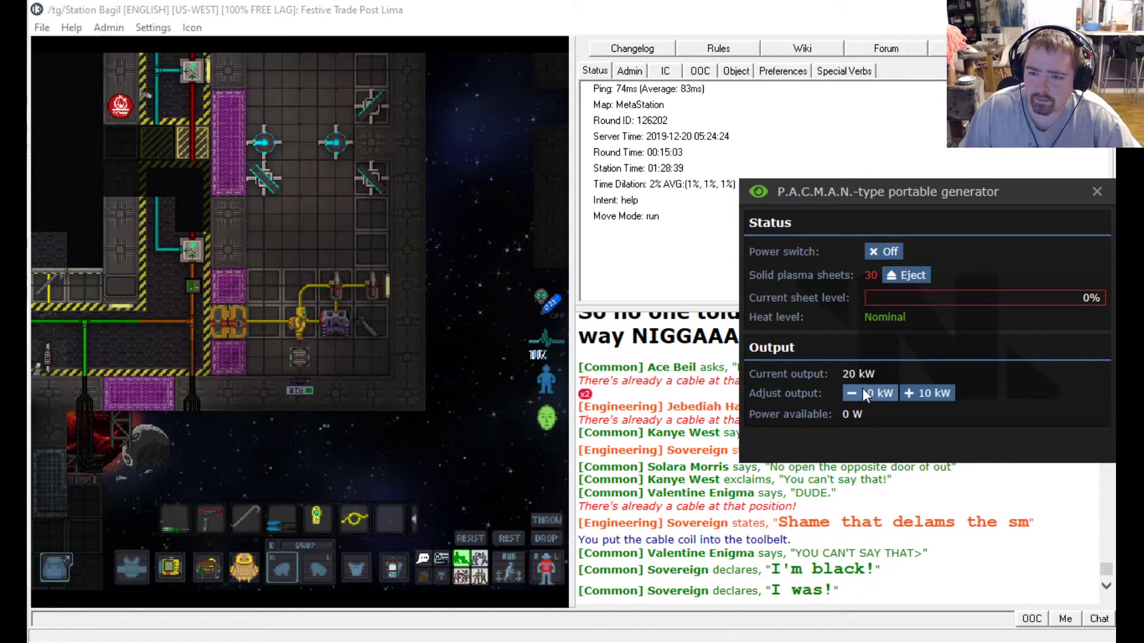
click(853, 393)
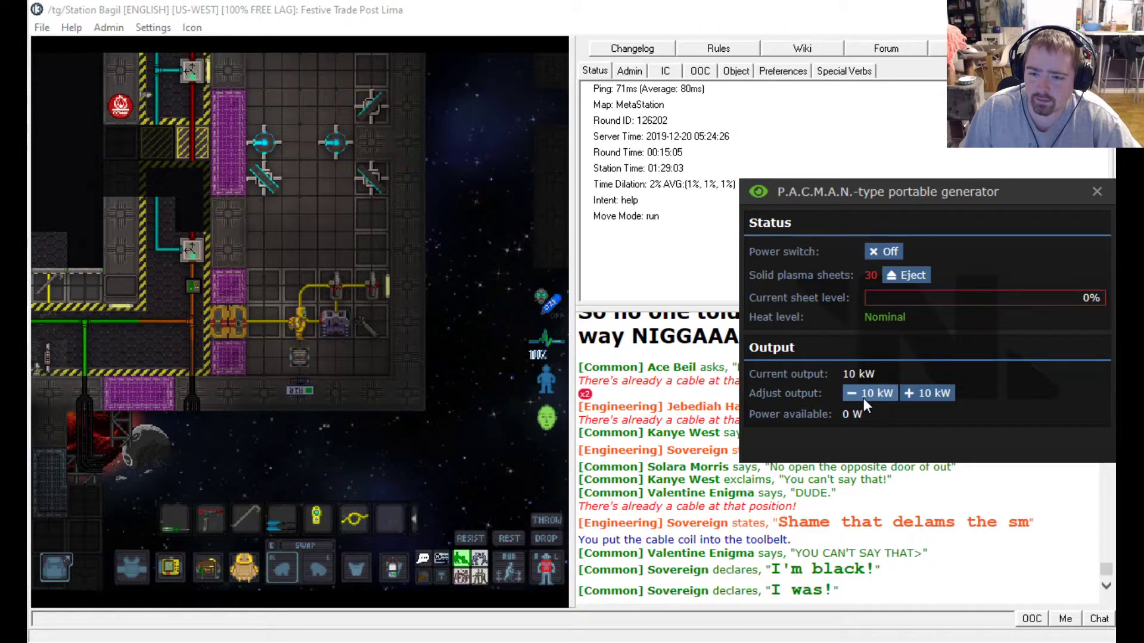
click(927, 393)
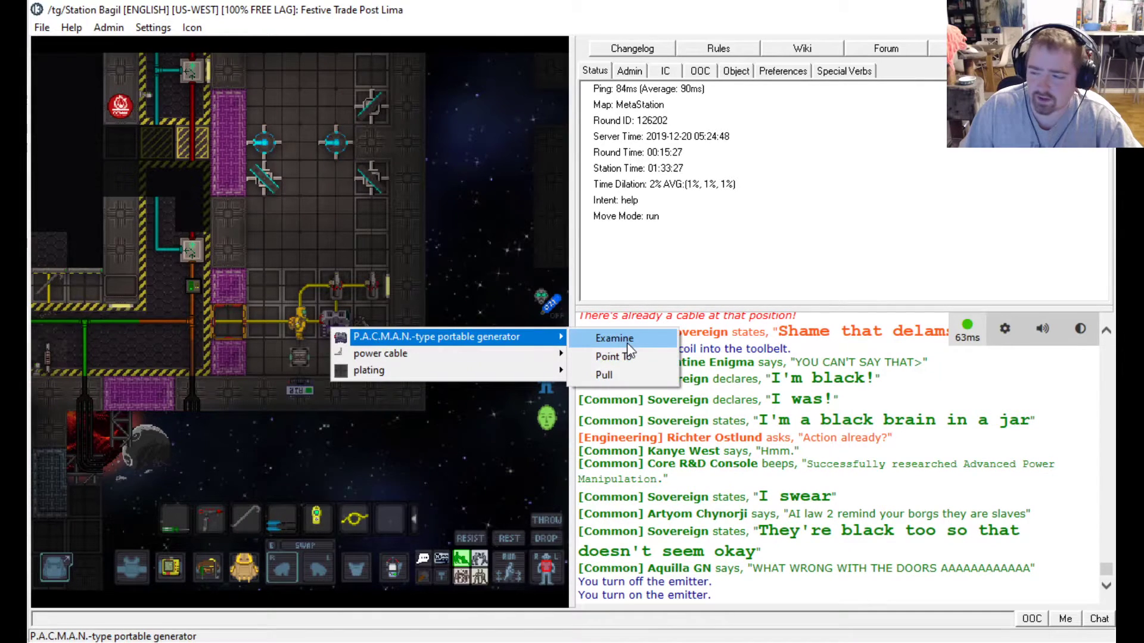
Examine the generator, switch its Power on, and set output to 20 kW.
click(614, 338)
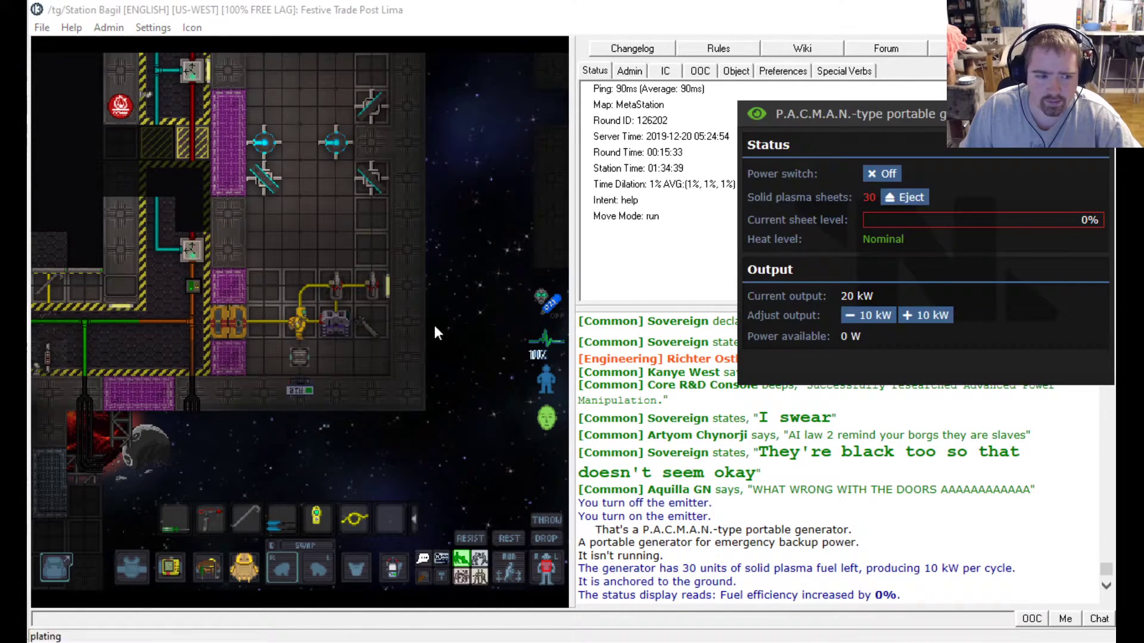
click(926, 315)
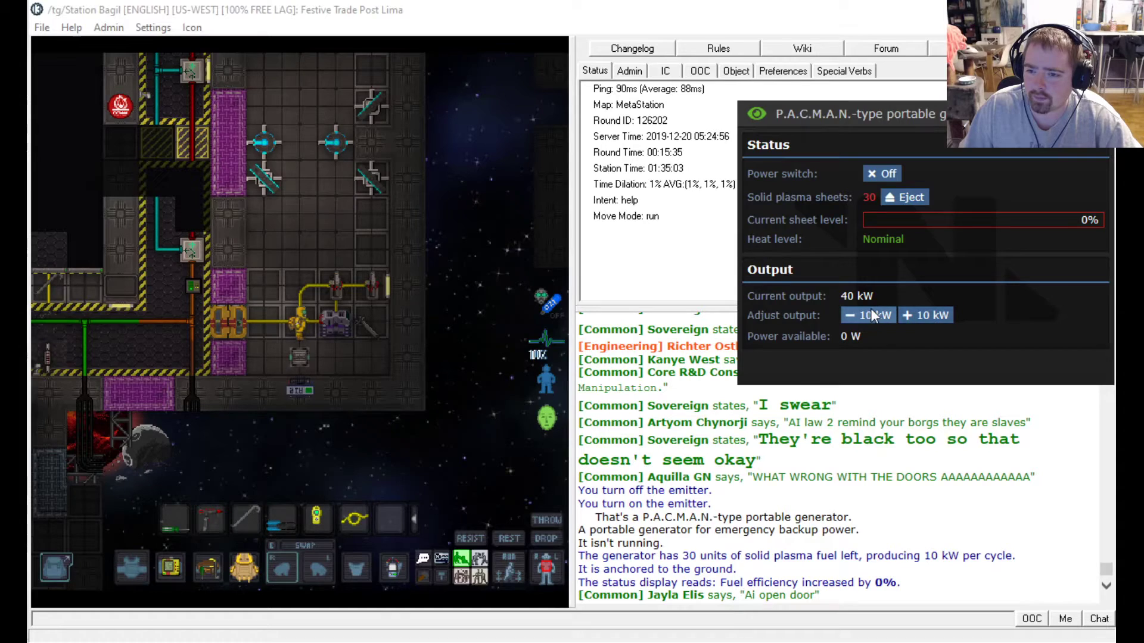
click(853, 315)
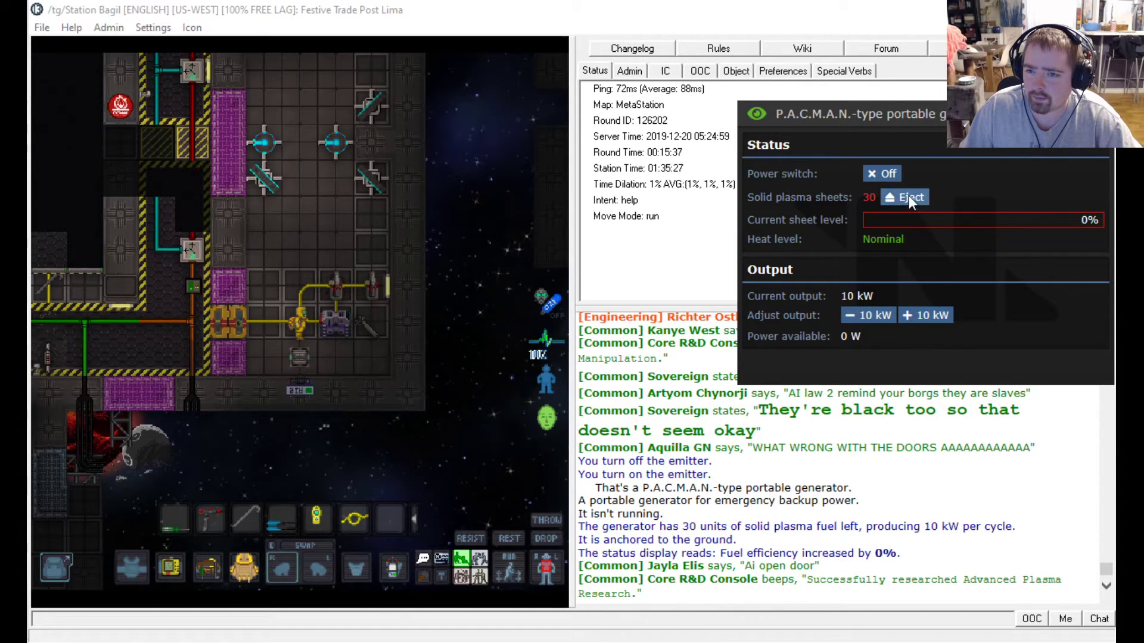
click(881, 173)
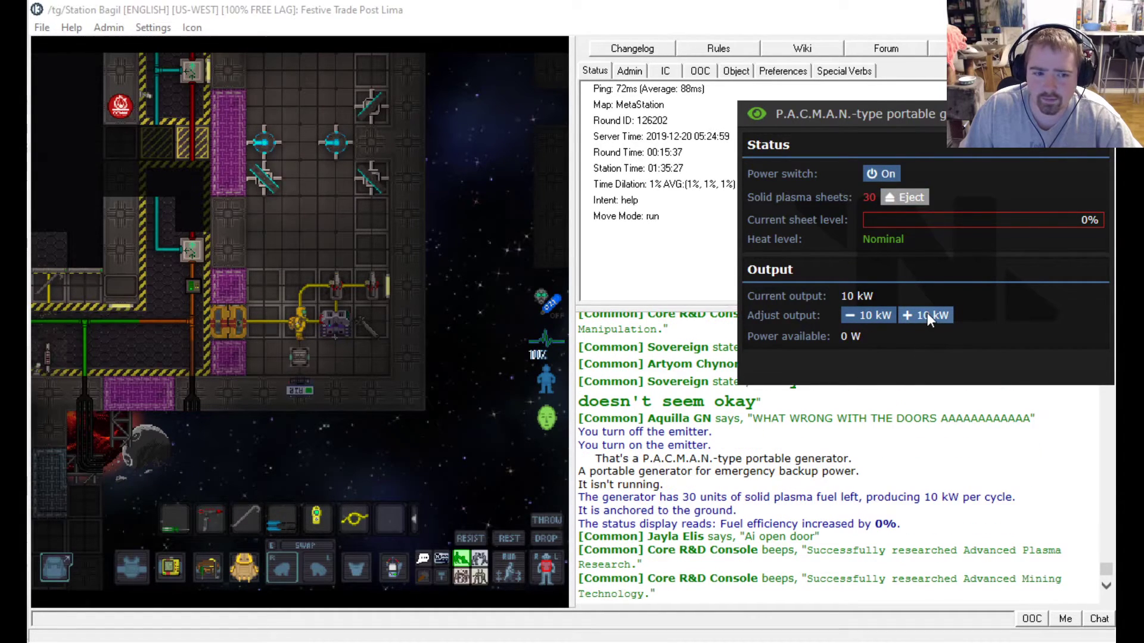
click(925, 316)
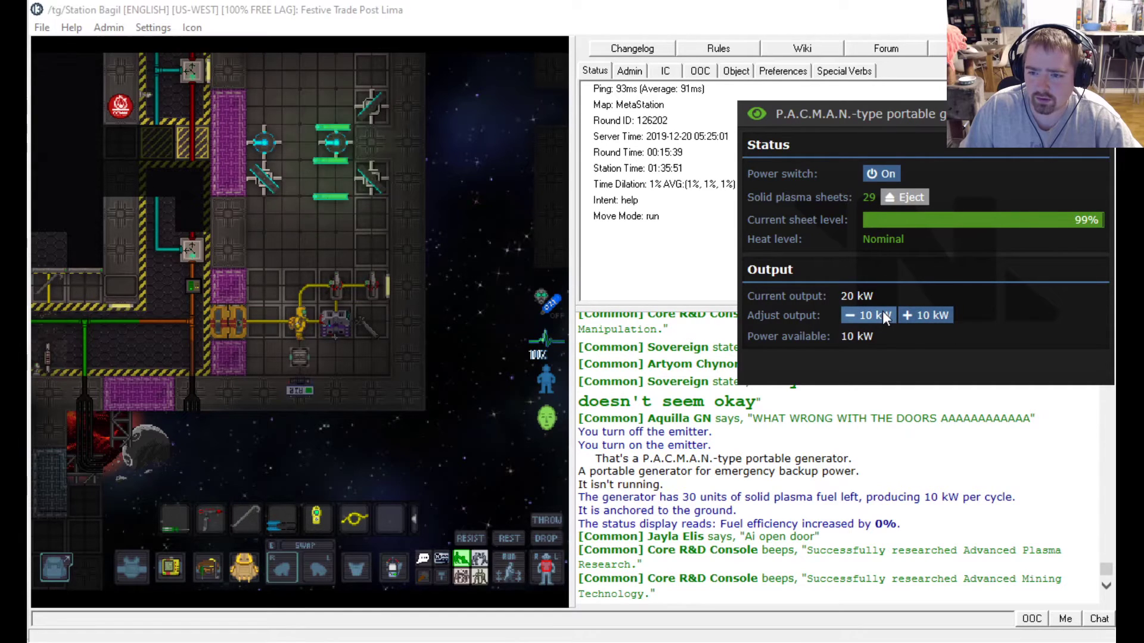
click(868, 316)
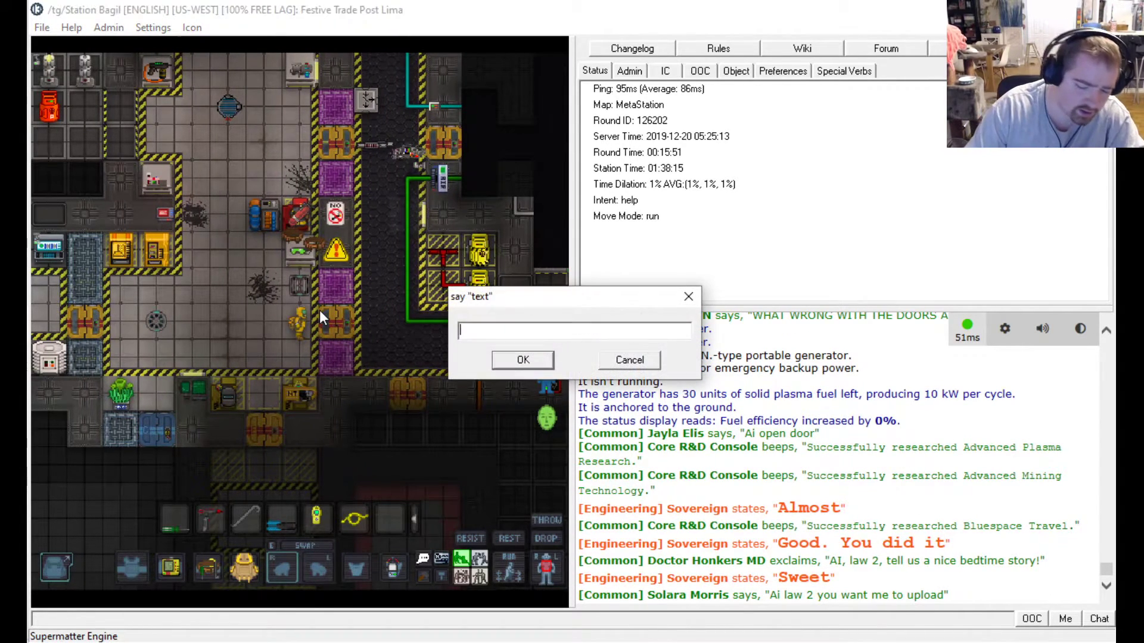
Send 'SM on and stable' over the engineering radio channel.
text(e SM on and a)
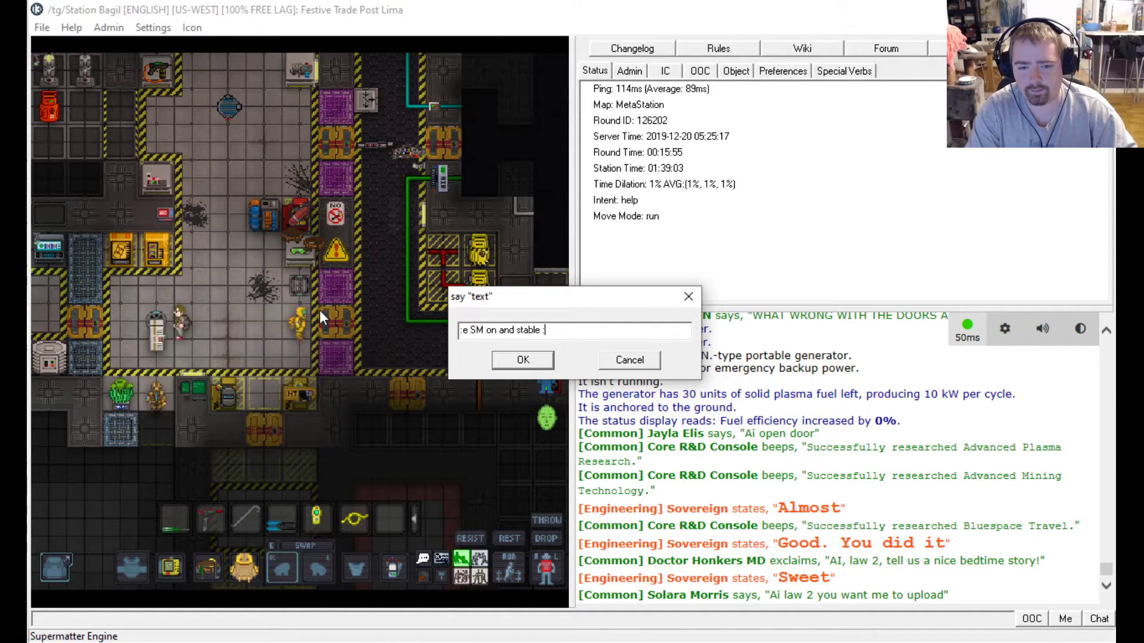
click(522, 360)
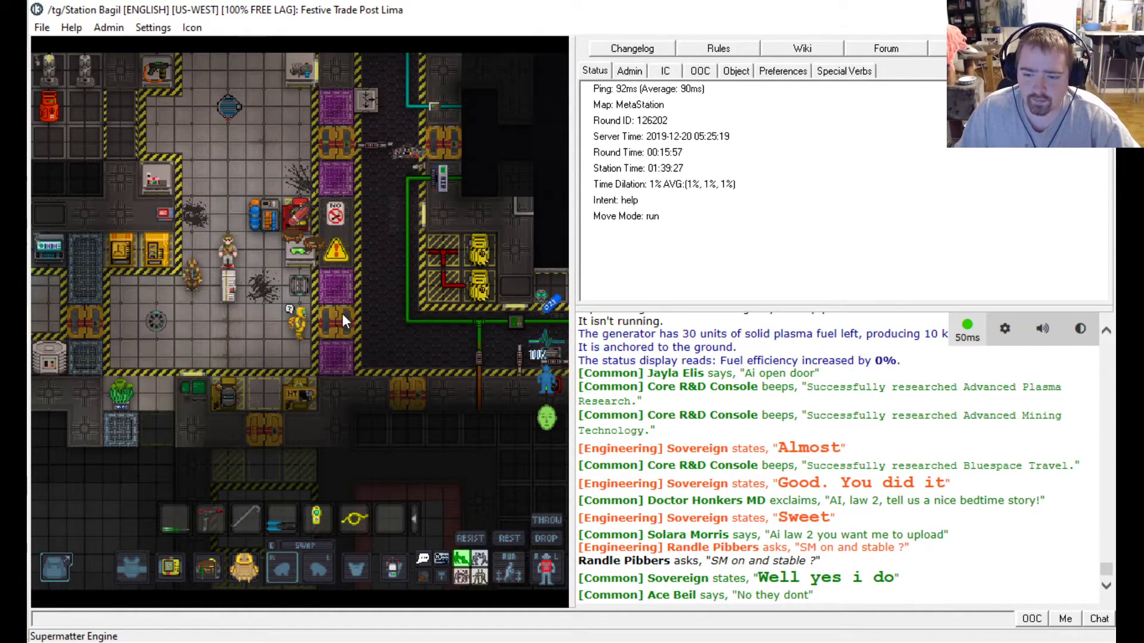